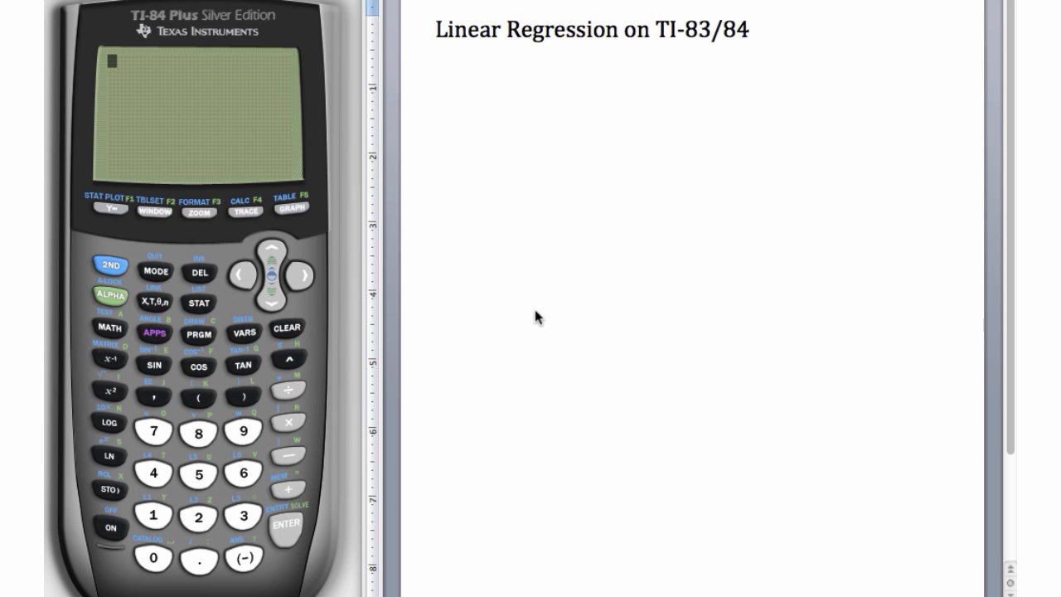
Note 'Enter data / STAT, 1:Edit' in Word and show the empty list editor via STAT, Edit
{"action": "type", "text": "E"}
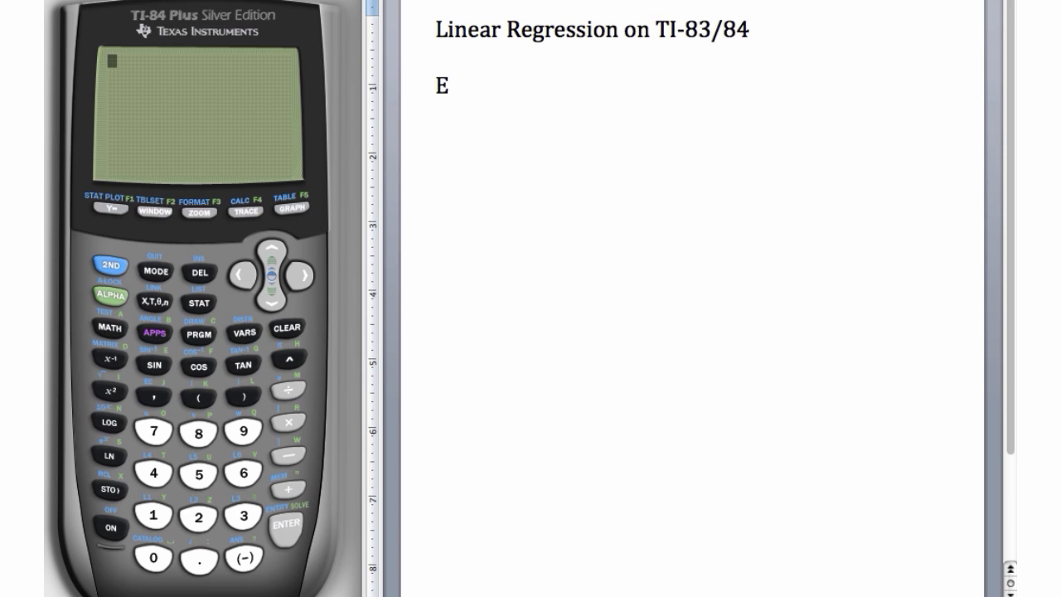
{"action": "type", "text": "nter data"}
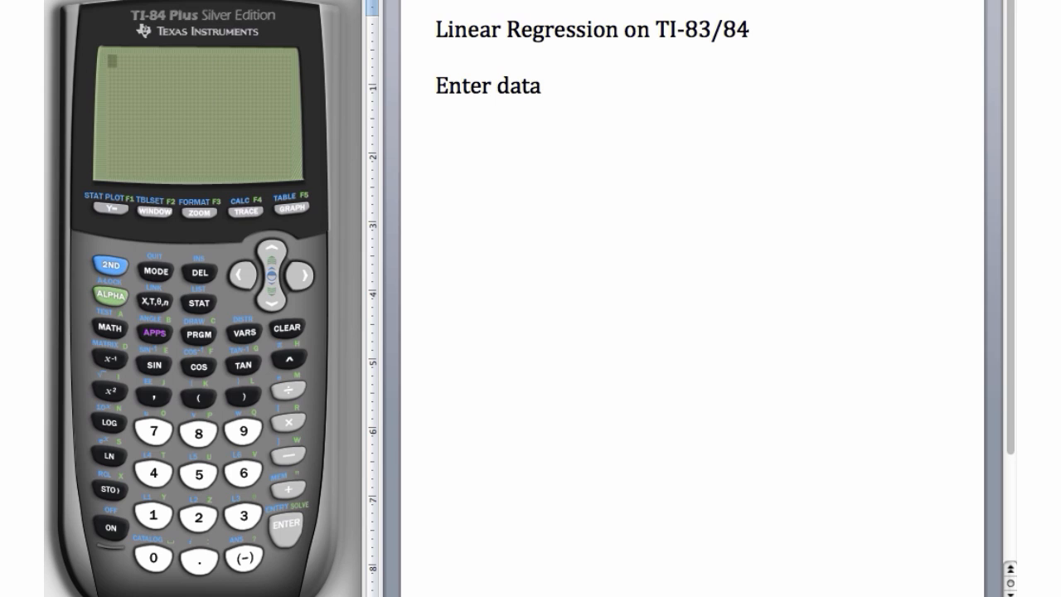
{"action": "type", "text": "STAT, 1:"}
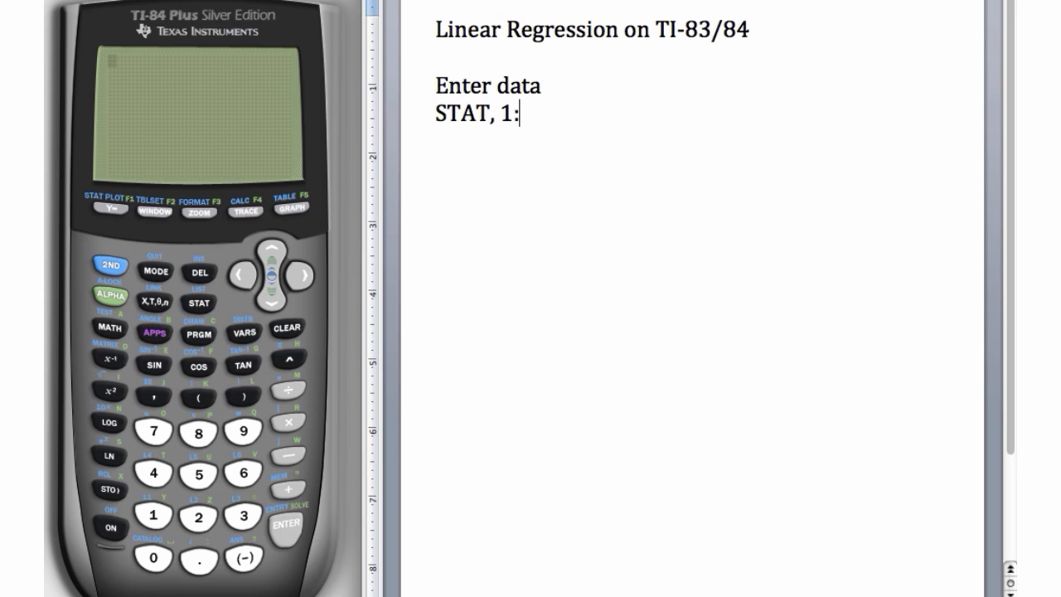
{"action": "type", "text": "Edit"}
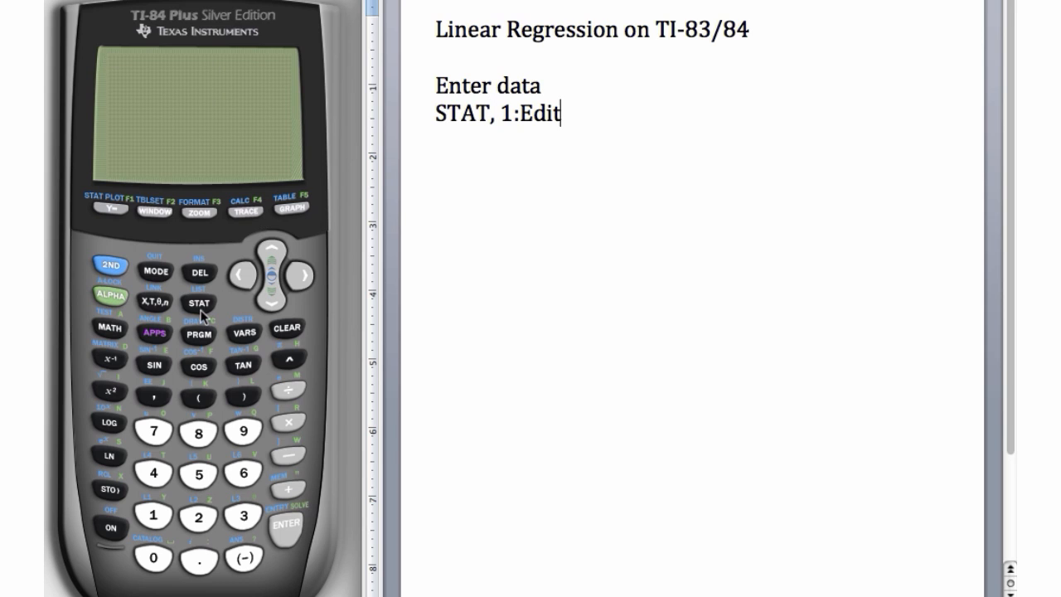
{"action": "left_click", "coordinate": [199, 301]}
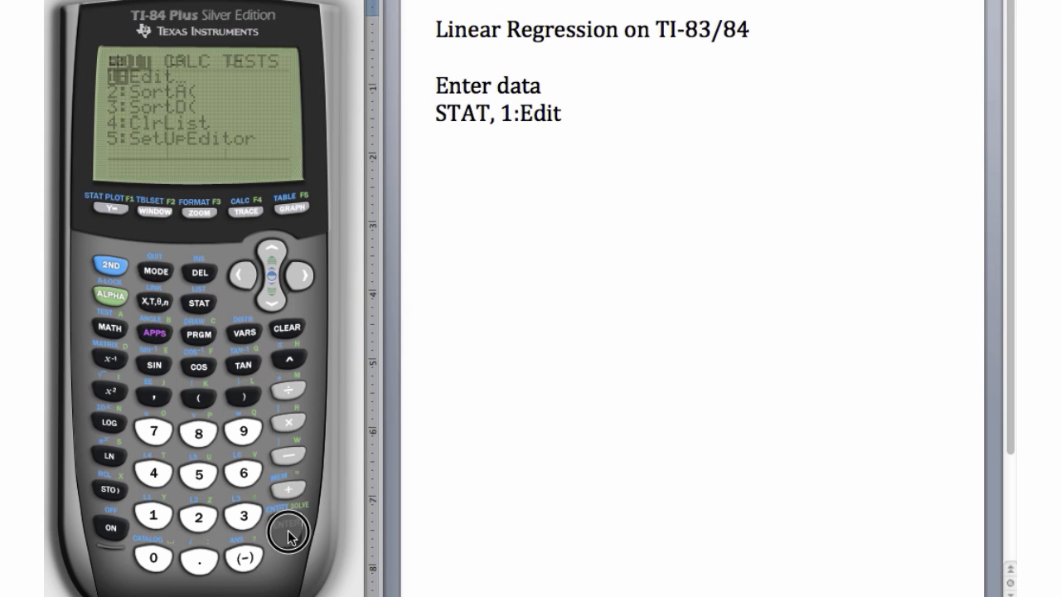
{"action": "left_click", "coordinate": [285, 523]}
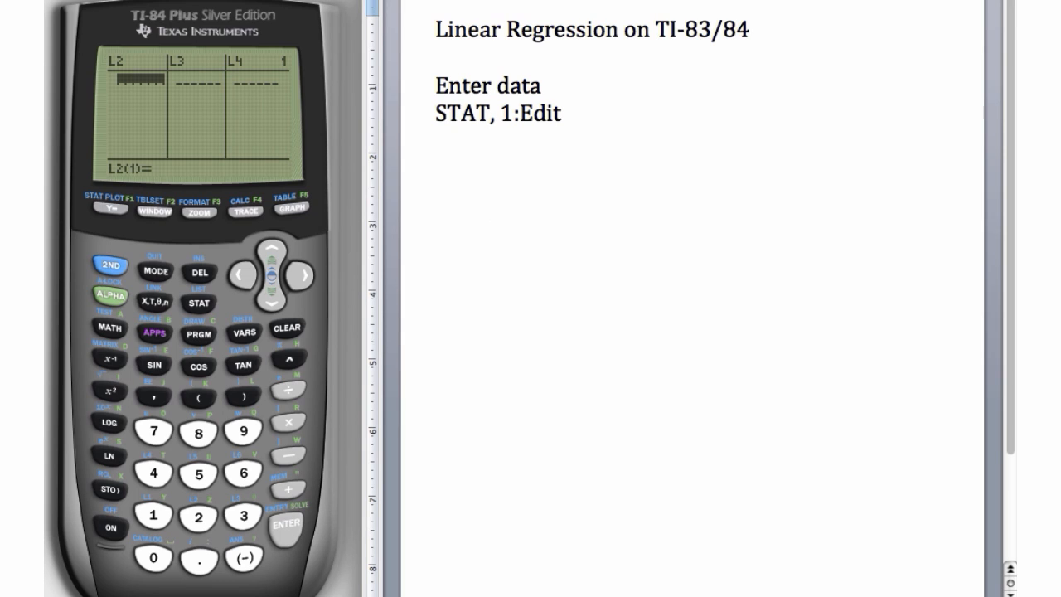
Note 'Restore lists / STAT, 5:SetUpEditor, ENTER' and run SetUpEditor, which returns Done
{"action": "type", "text": "Restore lists"}
{"action": "type", "text": "STAT"}
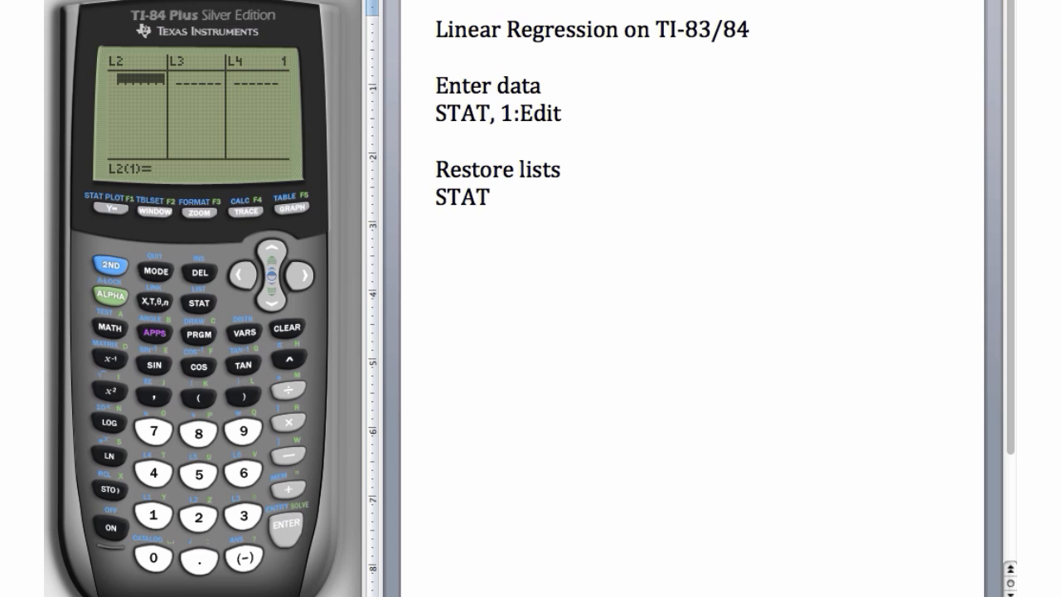
{"action": "type", "text": ", 5:"}
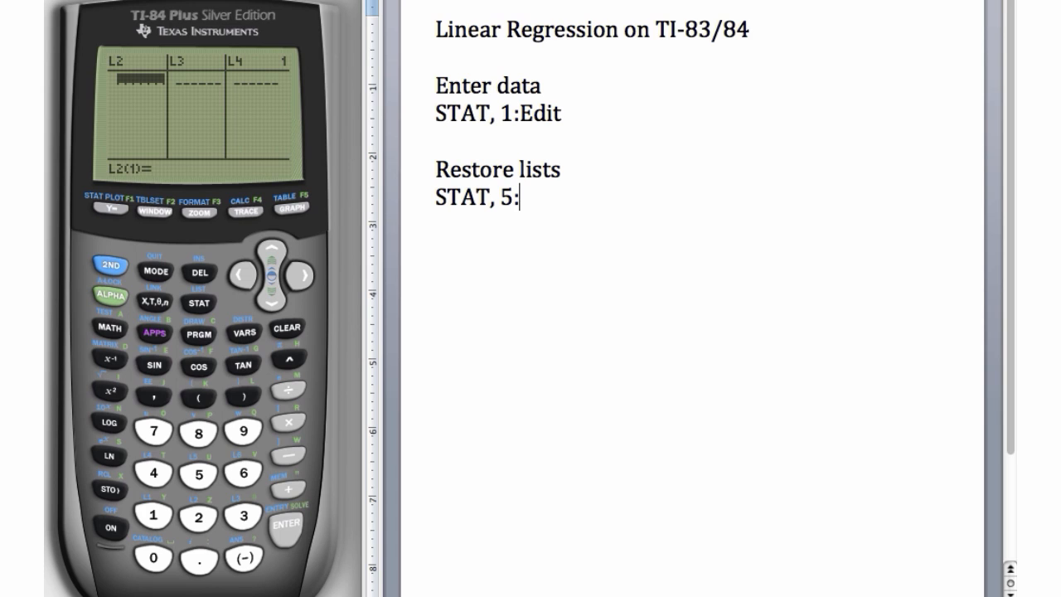
{"action": "type", "text": "SetUpEditor, ENTER"}
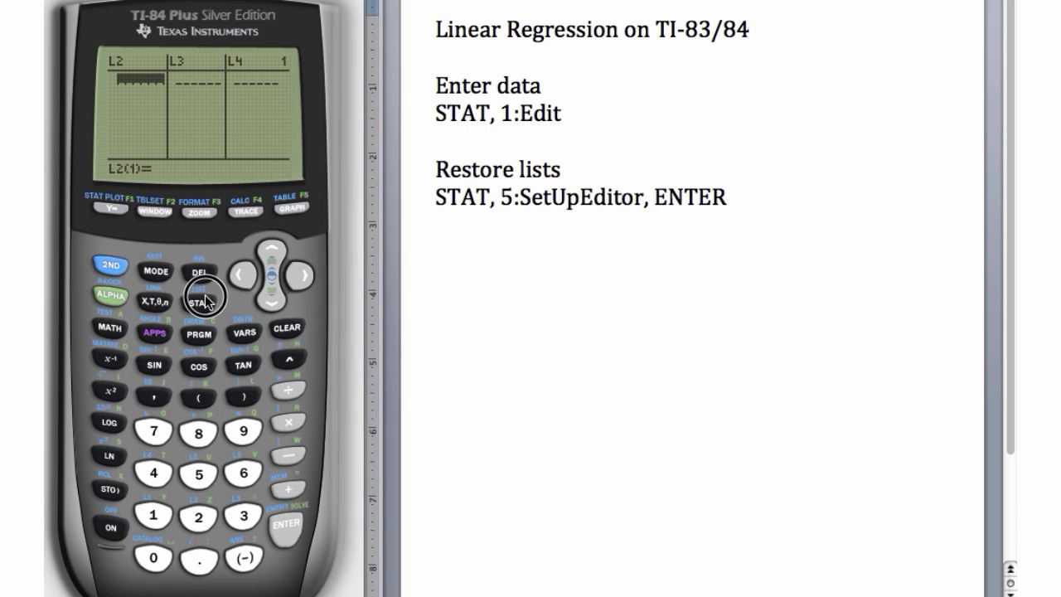
{"action": "left_click", "coordinate": [198, 301]}
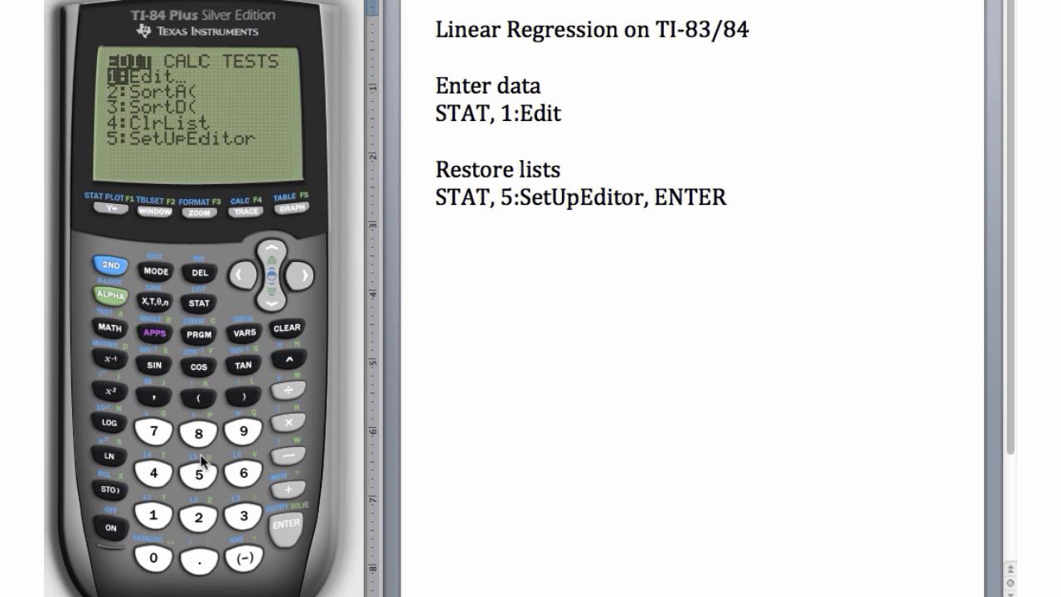
{"action": "left_click", "coordinate": [285, 523]}
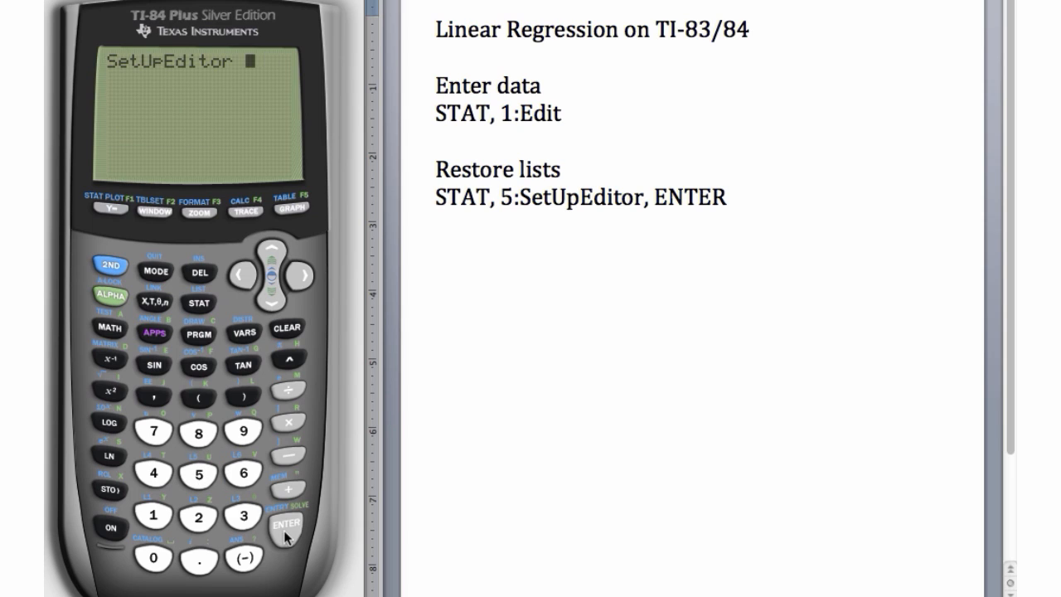
{"action": "left_click", "coordinate": [285, 524]}
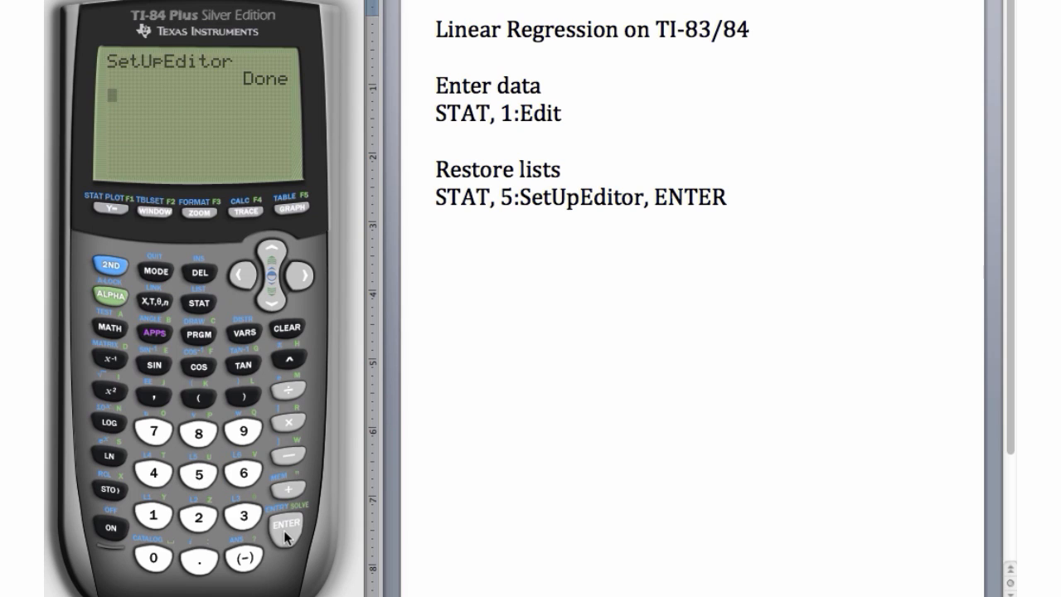
{"action": "mouse_move", "coordinate": [202, 295]}
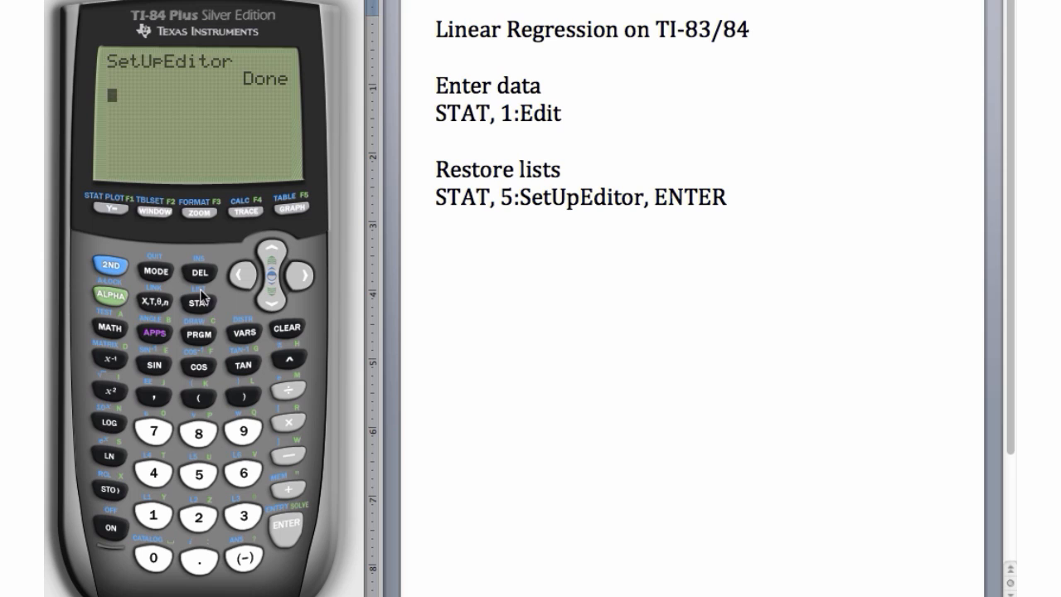
Enter 1–5 into L1 and -2, -4, -6, -8, -10 into L2 in the list editor
{"action": "left_click", "coordinate": [285, 524]}
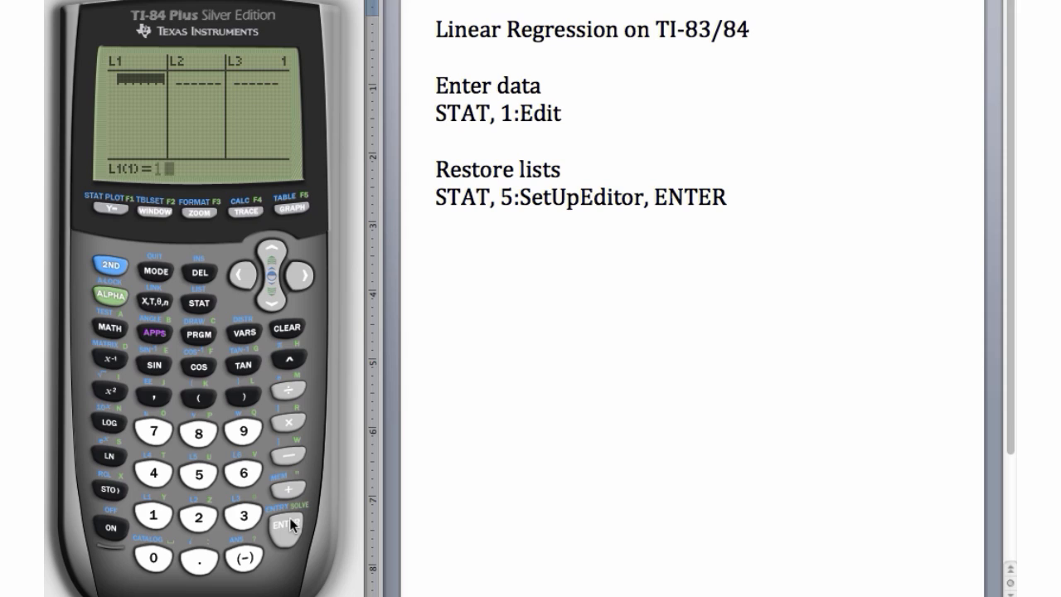
{"action": "left_click", "coordinate": [285, 524]}
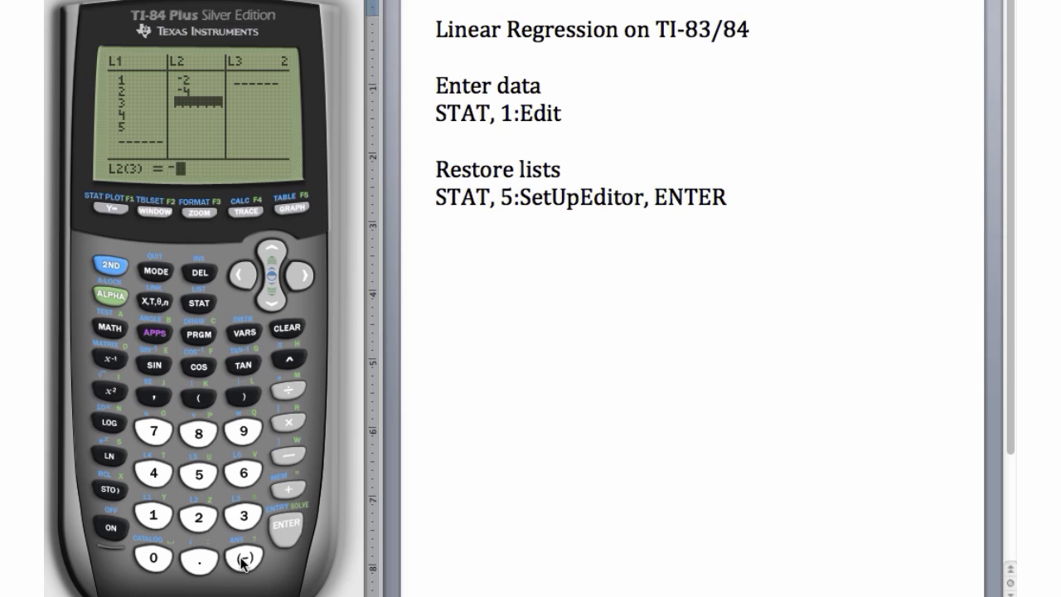
{"action": "left_click", "coordinate": [242, 557]}
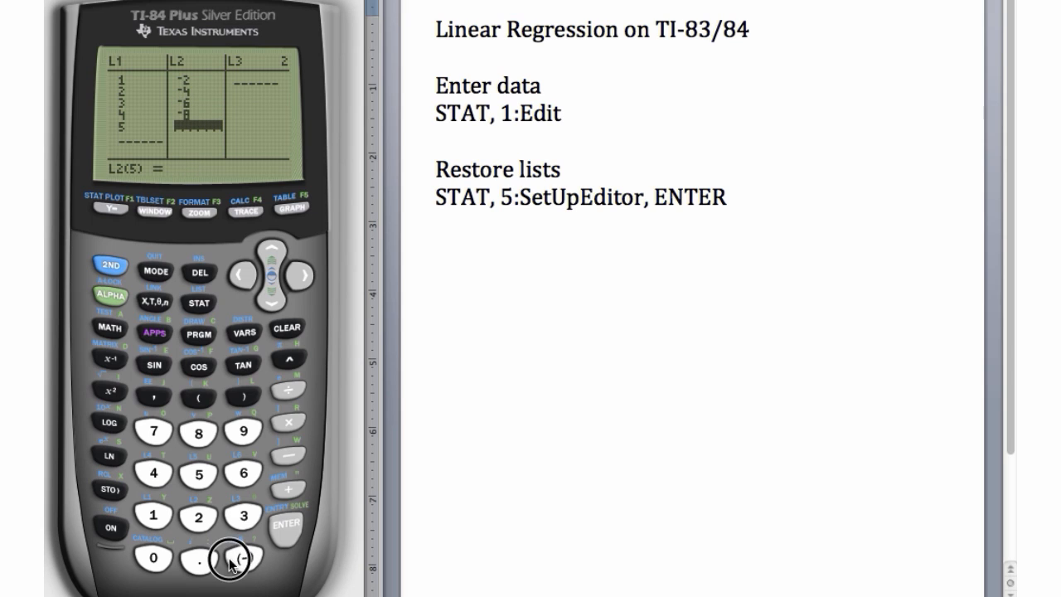
{"action": "left_click", "coordinate": [285, 523]}
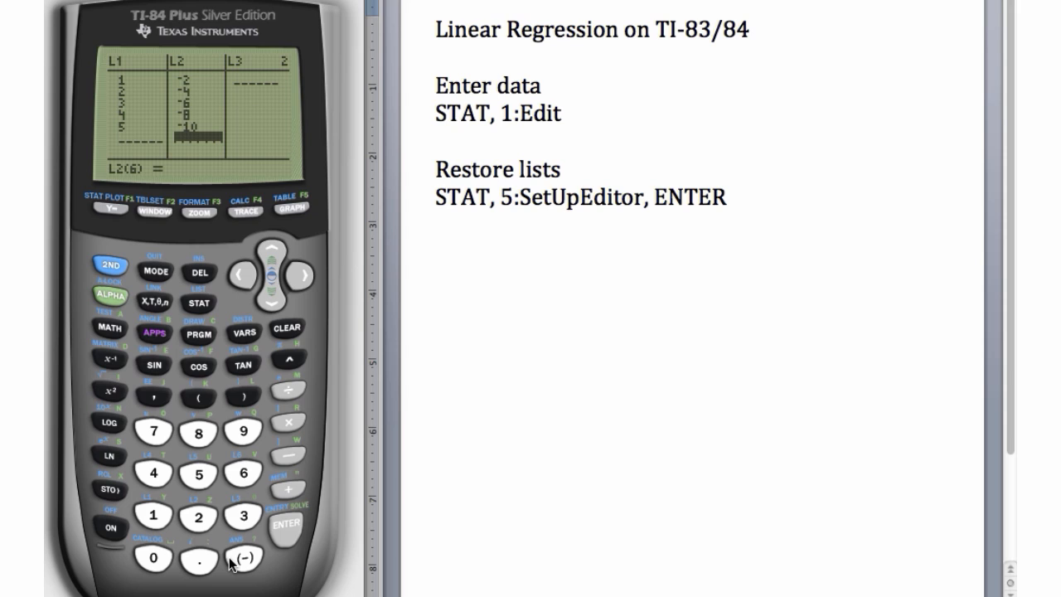
{"action": "mouse_move", "coordinate": [513, 464]}
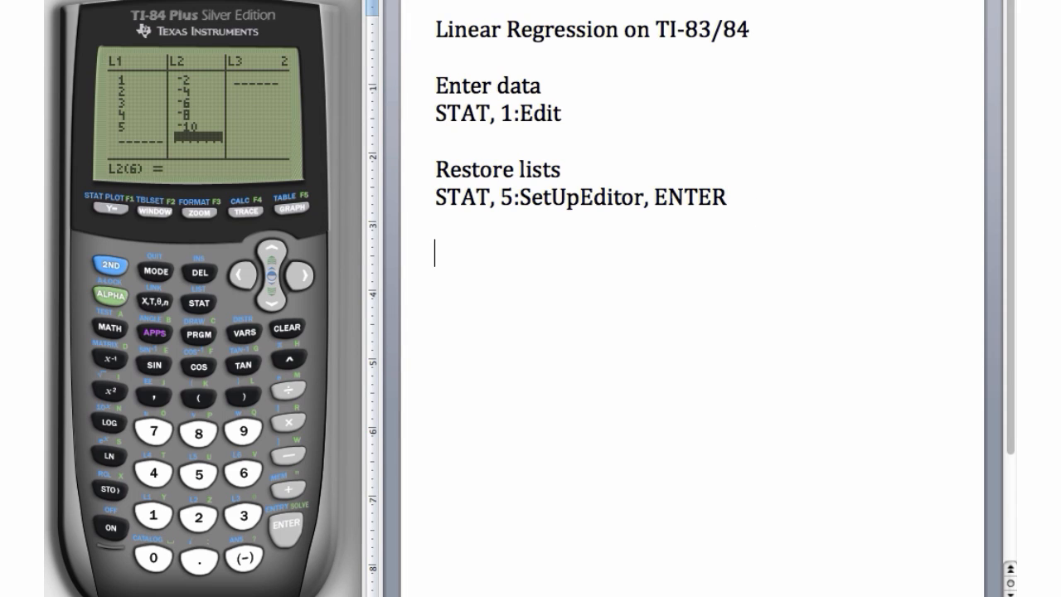
Note 'Find the equation / STAT, CALC, 8:LinReg' in Word
{"action": "type", "text": "Find the equation of the regression line"}
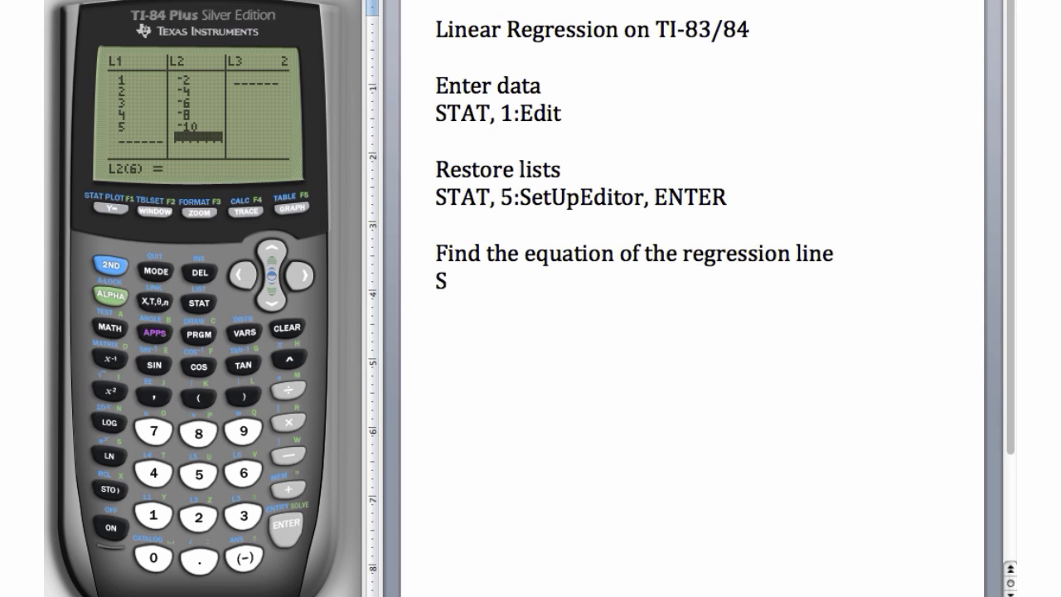
{"action": "type", "text": "TAT, CALC"}
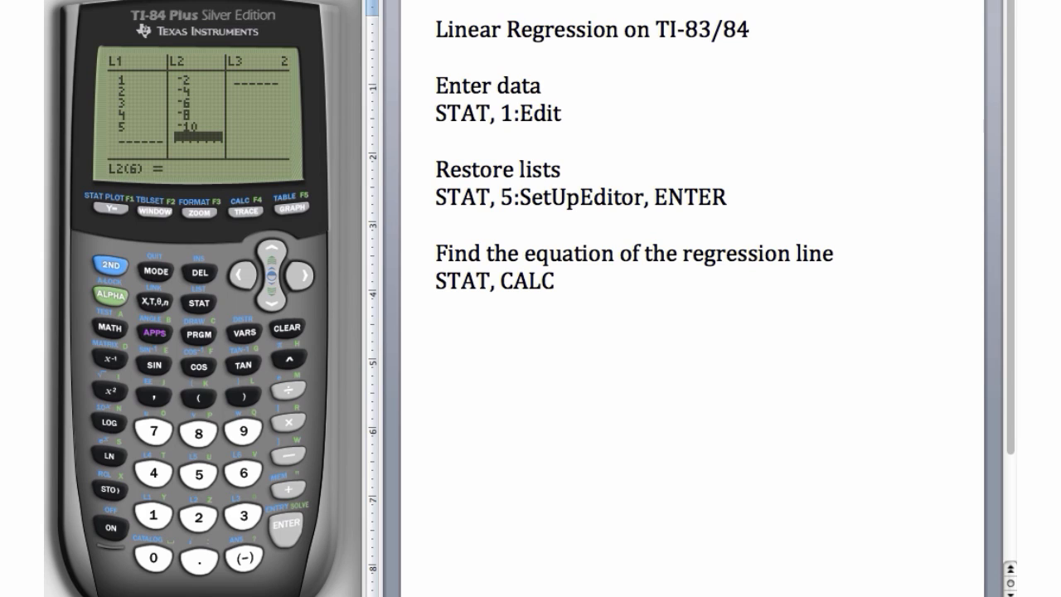
{"action": "type", "text": ", 8:"}
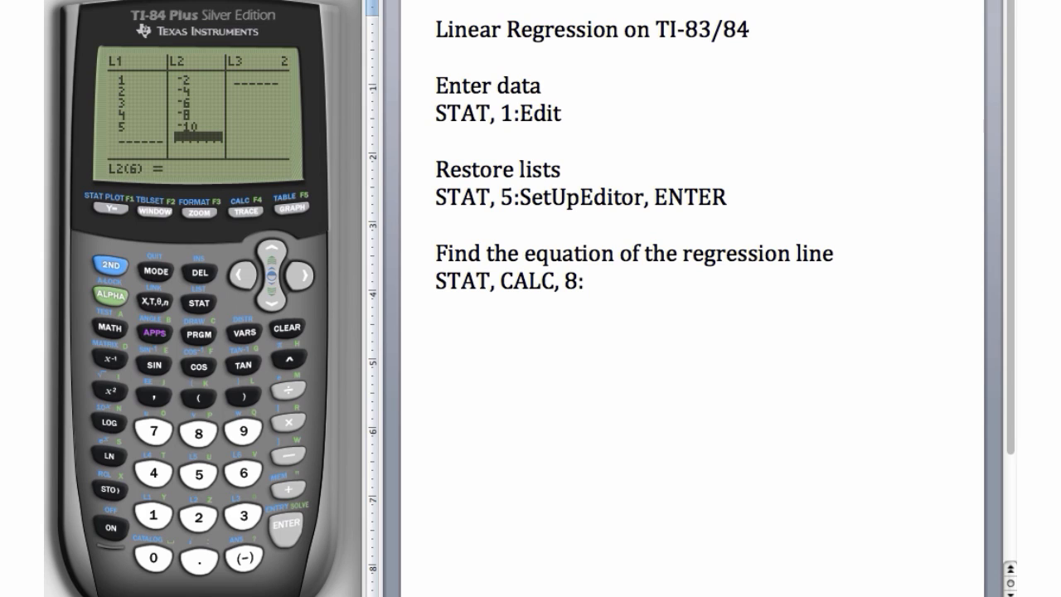
{"action": "type", "text": "LinReg"}
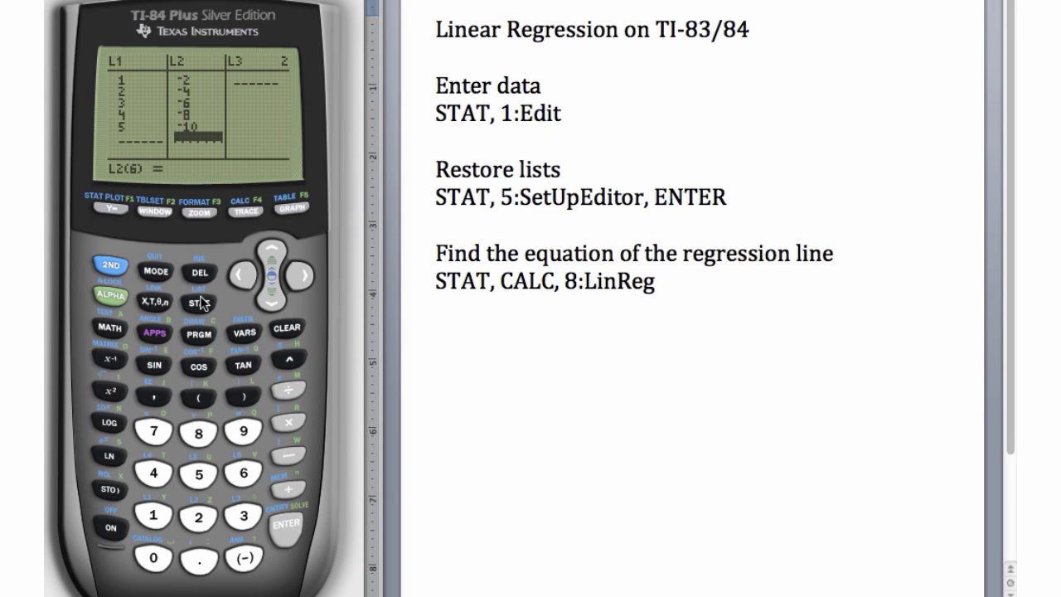
Choose 8:LinReg(a+bx) from the STAT CALC menu to reach its setup screen
{"action": "left_click", "coordinate": [197, 302]}
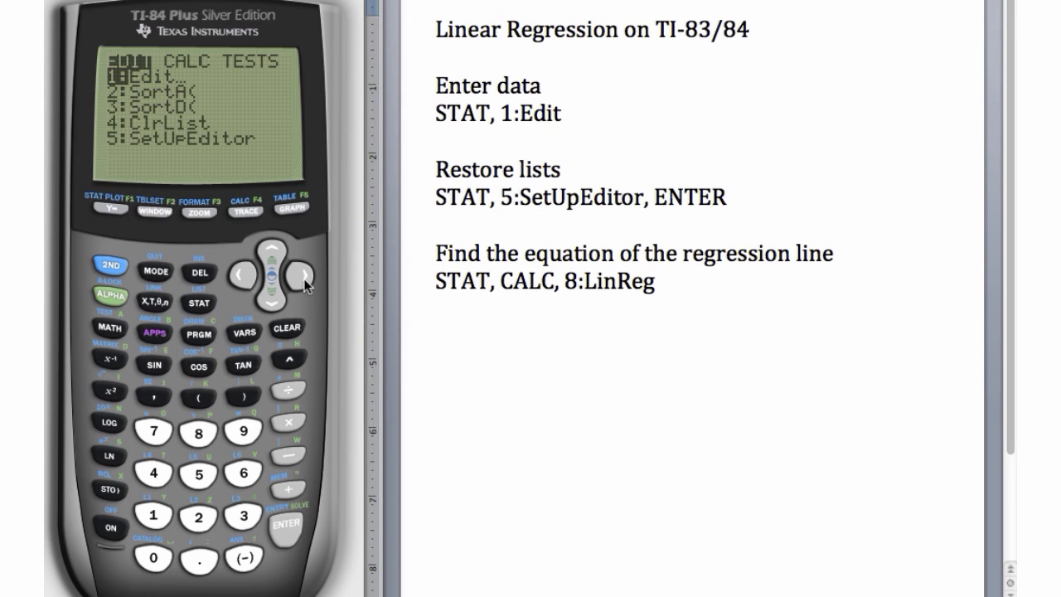
{"action": "left_click", "coordinate": [305, 275]}
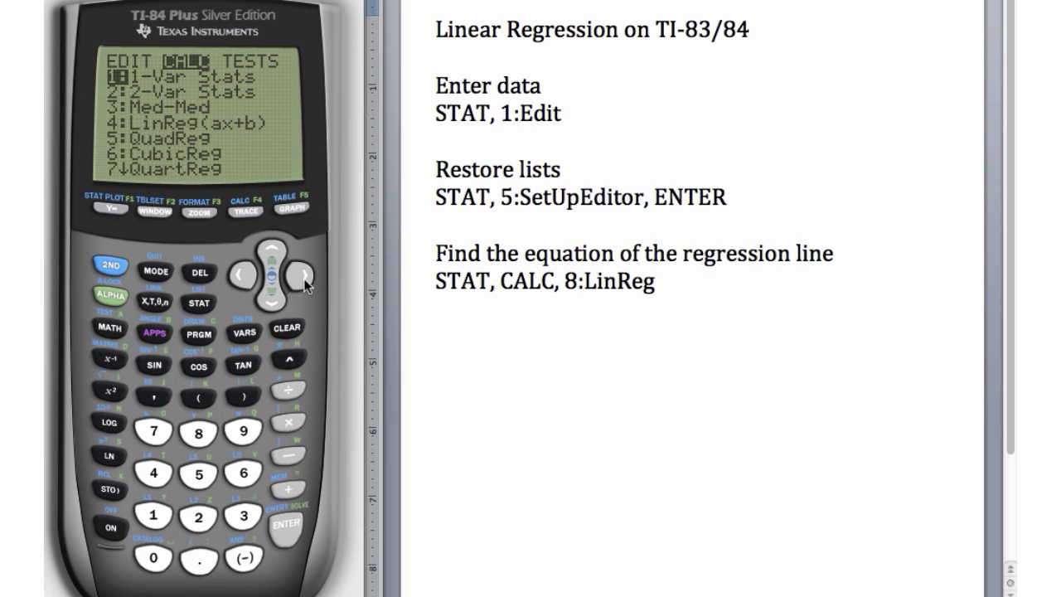
{"action": "mouse_move", "coordinate": [169, 136]}
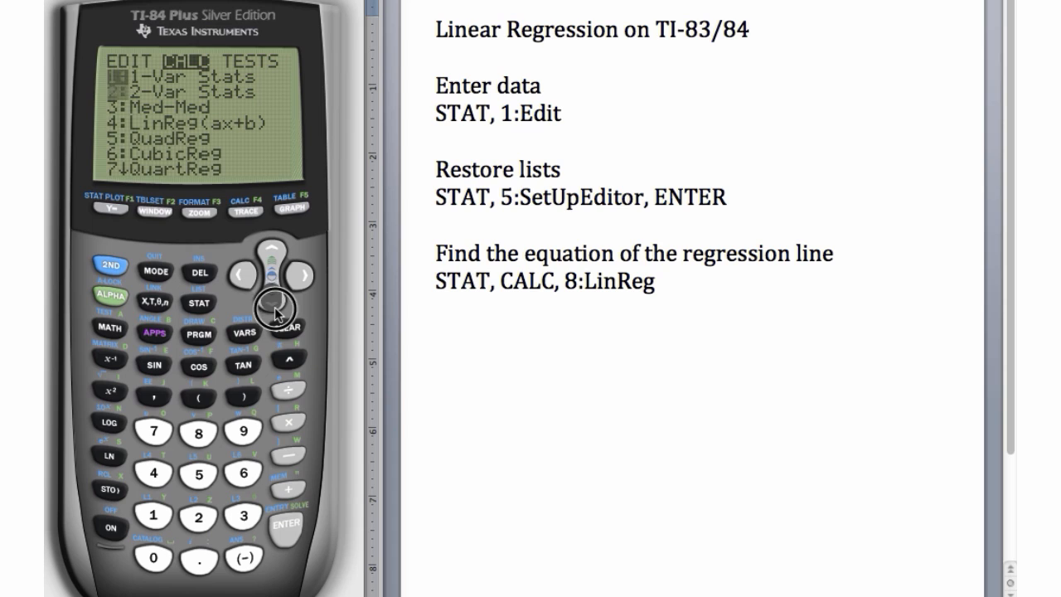
{"action": "left_click", "coordinate": [272, 307]}
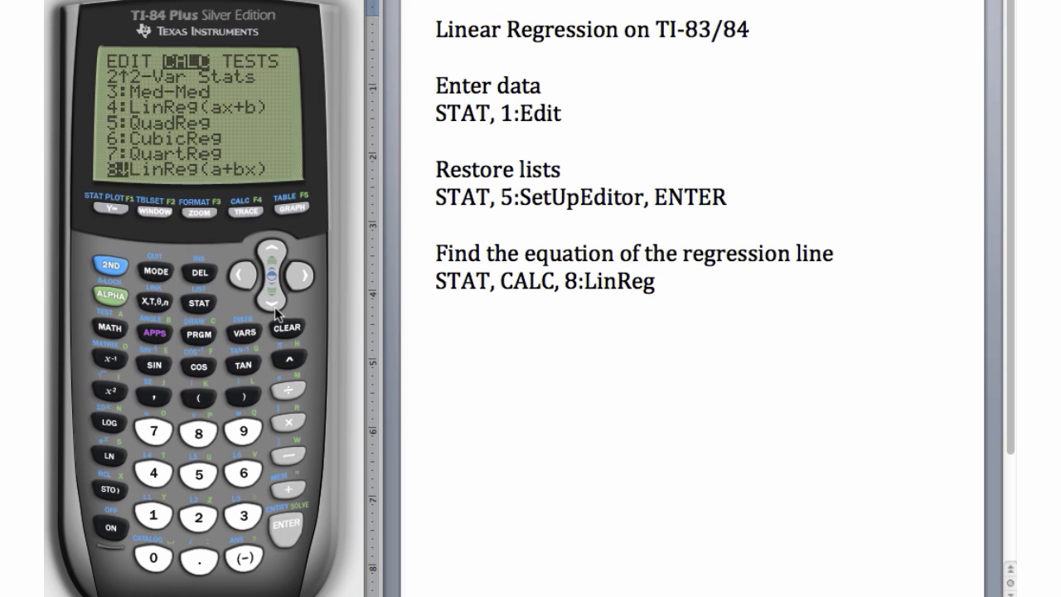
{"action": "left_click", "coordinate": [285, 524]}
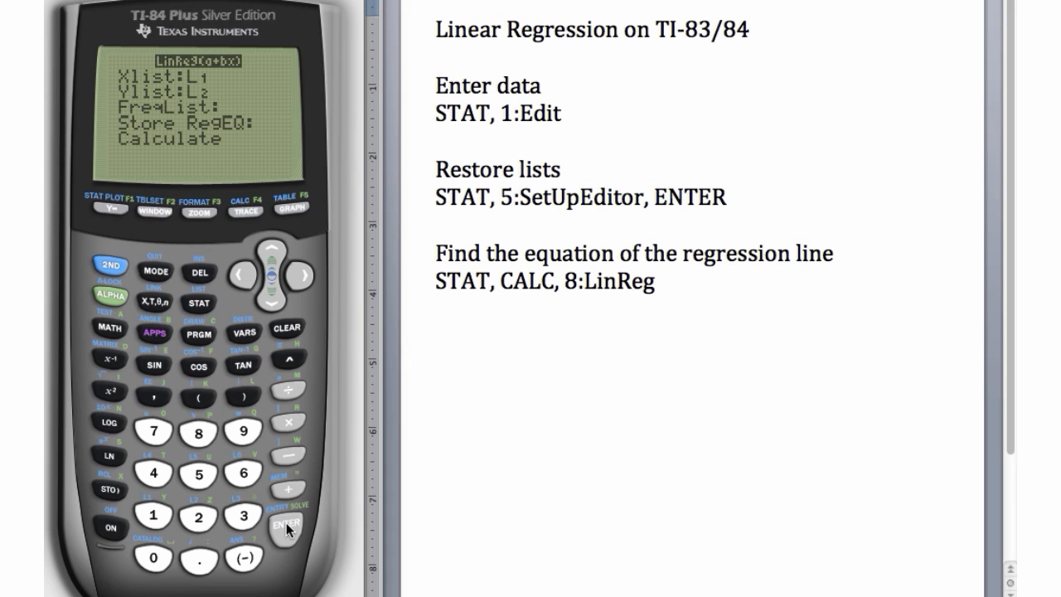
{"action": "mouse_move", "coordinate": [222, 133]}
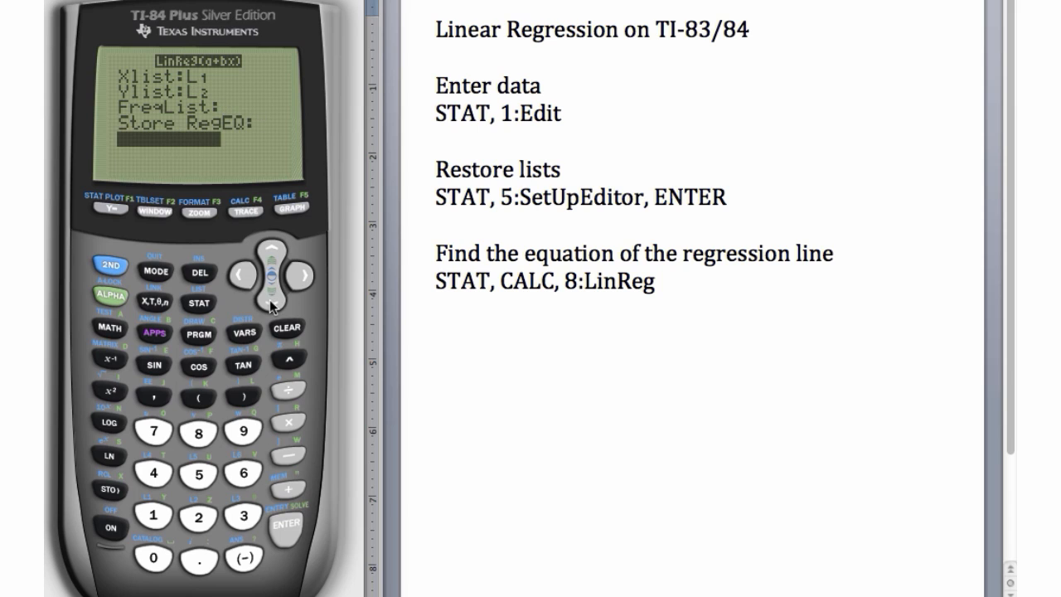
{"action": "mouse_move", "coordinate": [285, 538]}
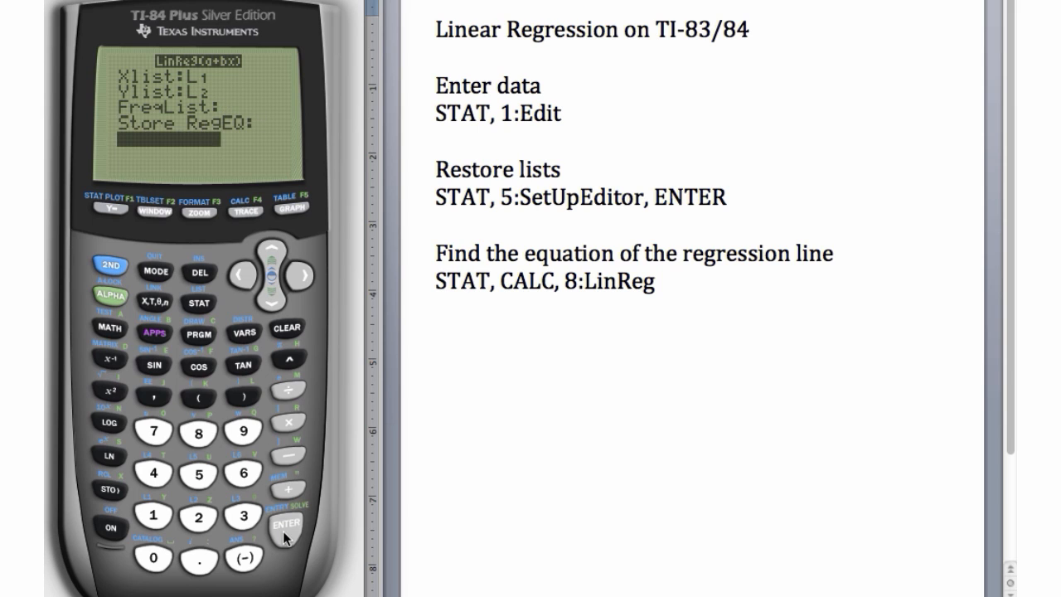
Calculate the regression, giving y=a+bx with a=0 and b=-2
{"action": "left_click", "coordinate": [285, 524]}
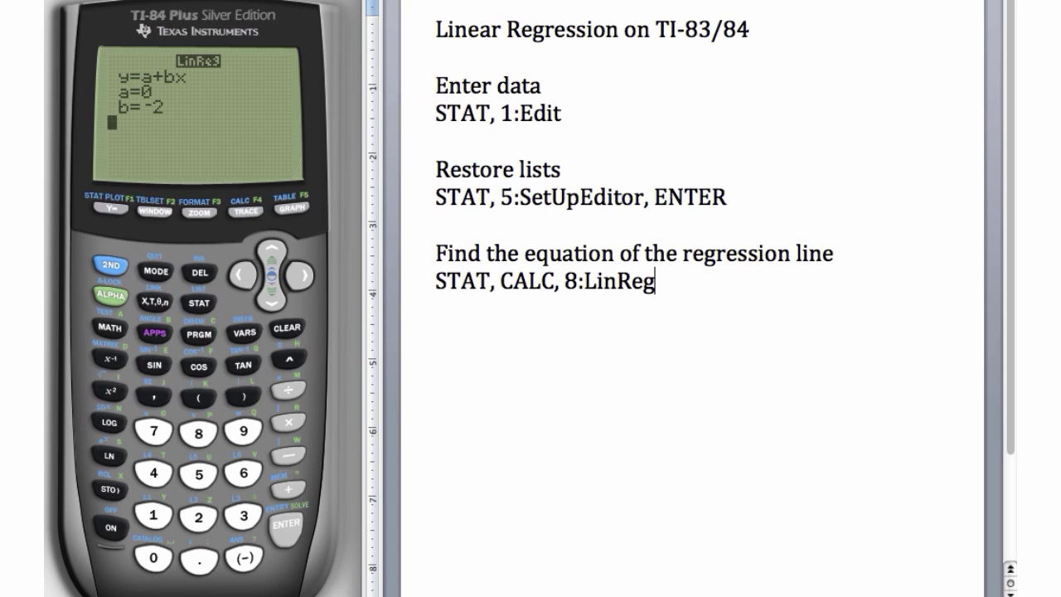
Note '2nd CATALOG(0), DiagnosticsON' on a new line in Word
{"action": "key", "text": "return"}
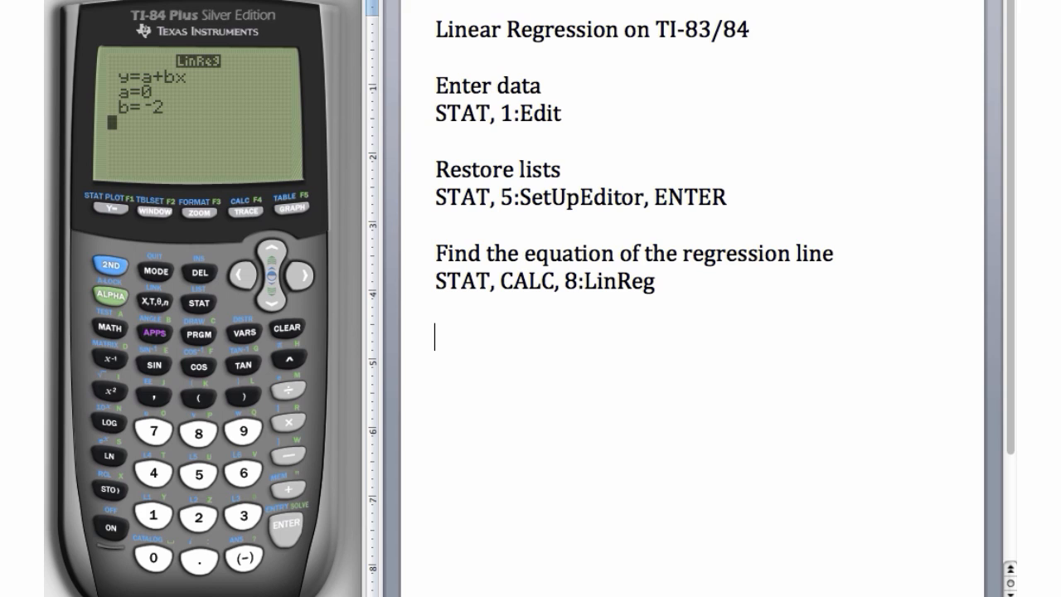
{"action": "type", "text": "2n"}
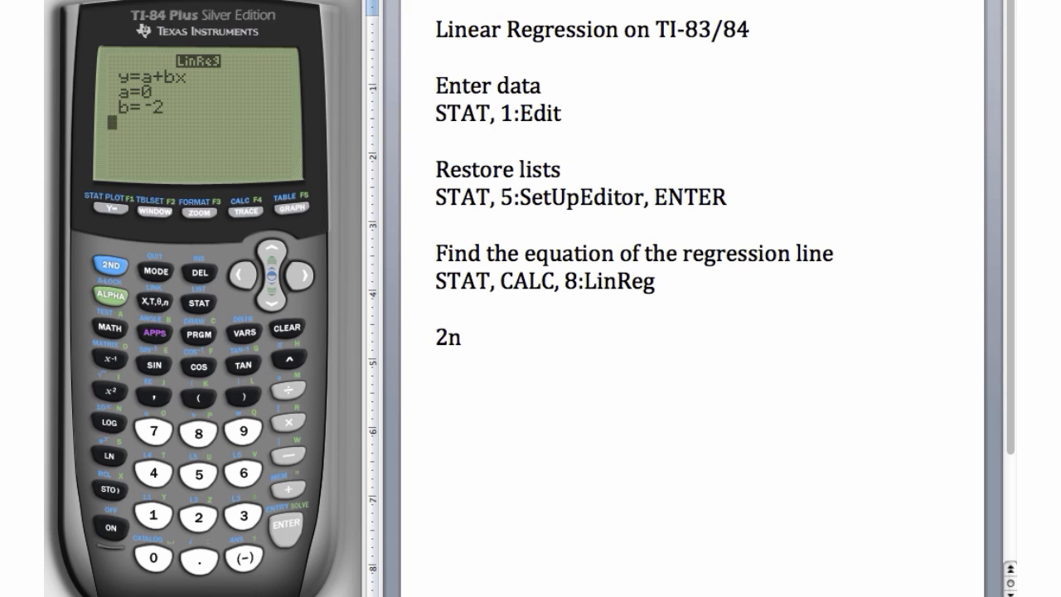
{"action": "type", "text": "d C"}
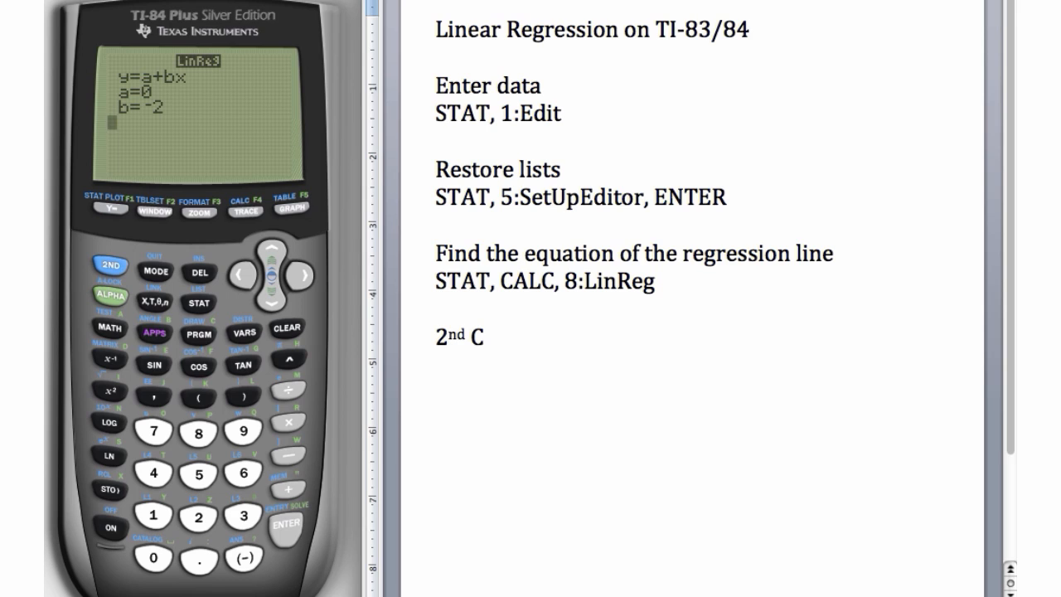
{"action": "type", "text": "ATALOG(0"}
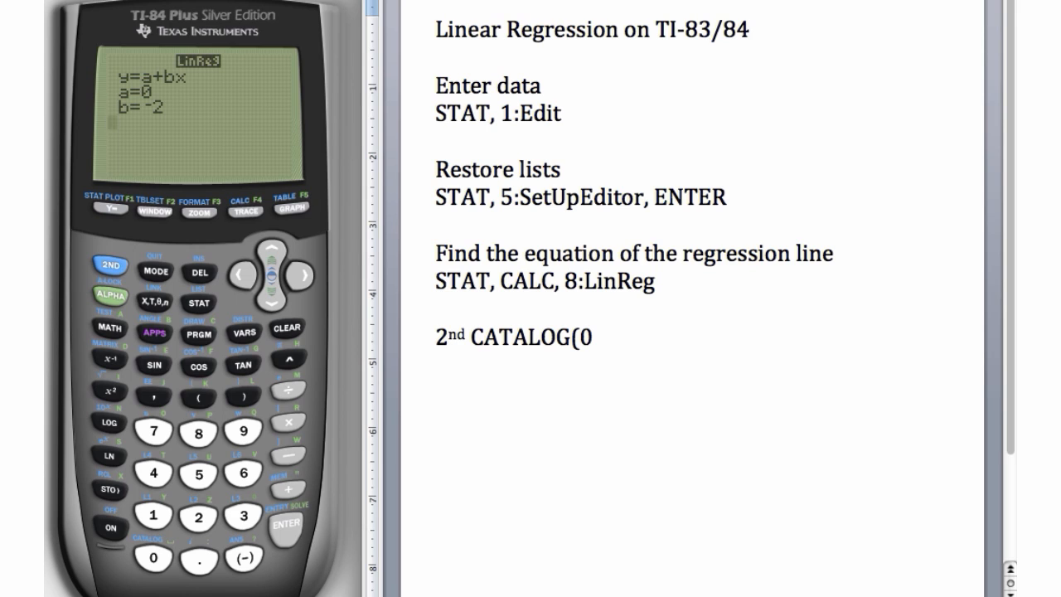
{"action": "type", "text": "), Dia"}
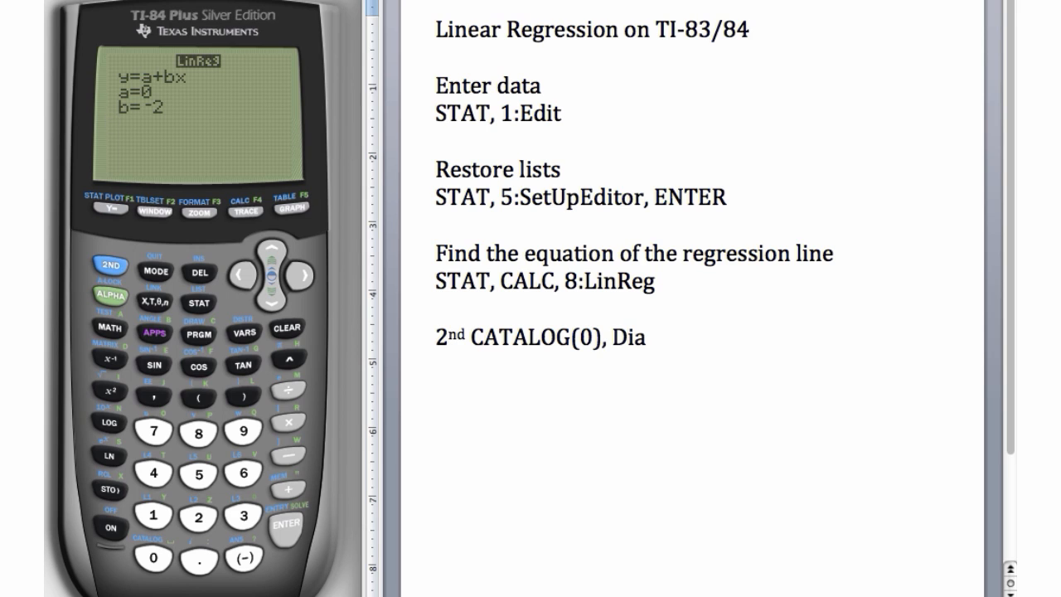
{"action": "type", "text": "gnosticsO"}
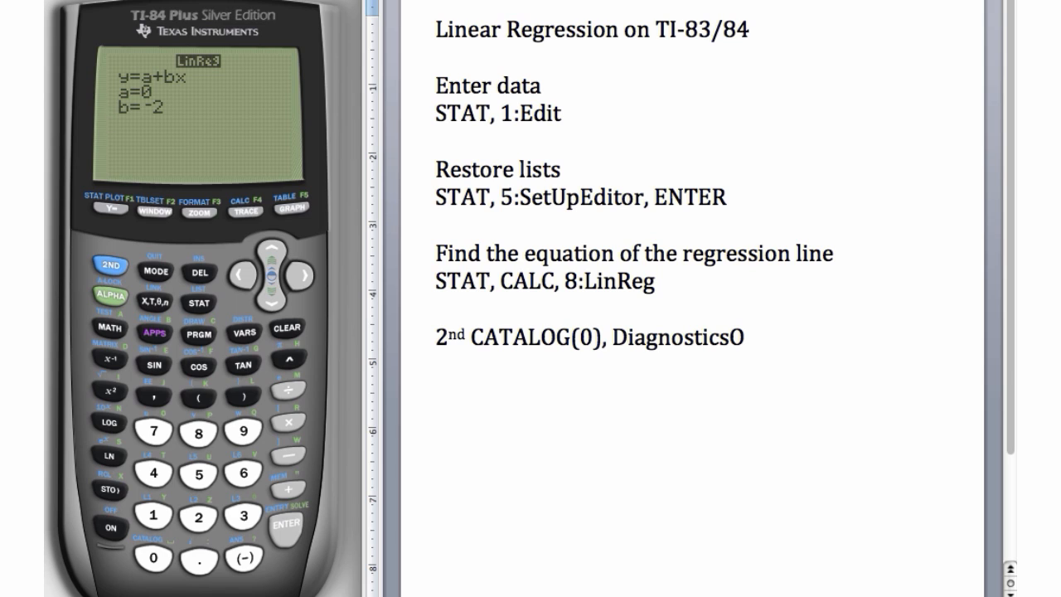
{"action": "type", "text": "N"}
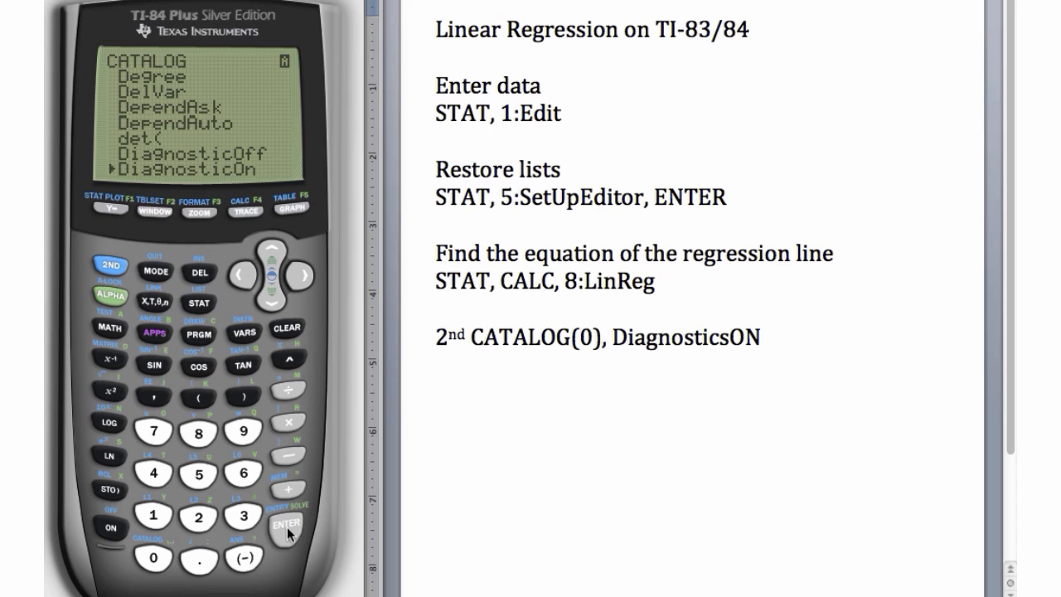
Run DiagnosticOn from the catalog, returning Done, and return to the STAT menu
{"action": "left_click", "coordinate": [285, 523]}
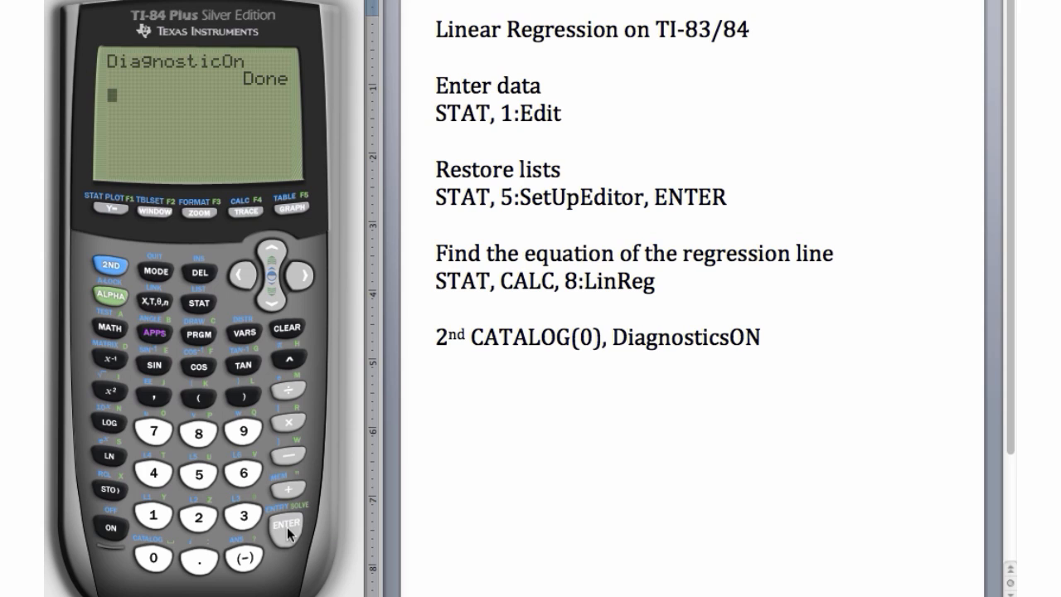
{"action": "left_click", "coordinate": [198, 304]}
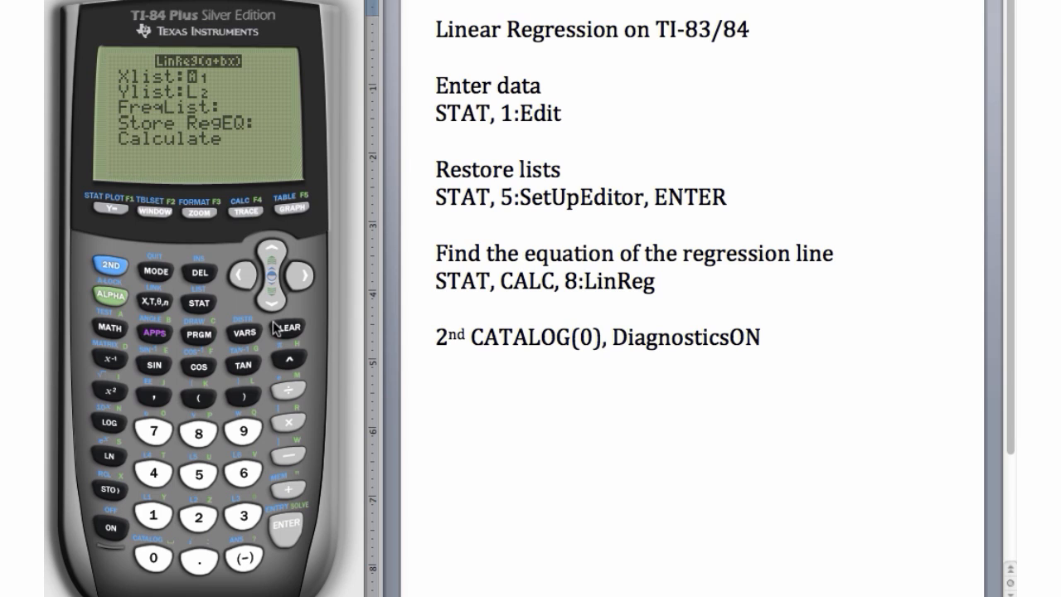
Rerun LinReg(a+bx), now showing a=0, b=-2, r²=1 and r=-1
{"action": "left_click", "coordinate": [285, 524]}
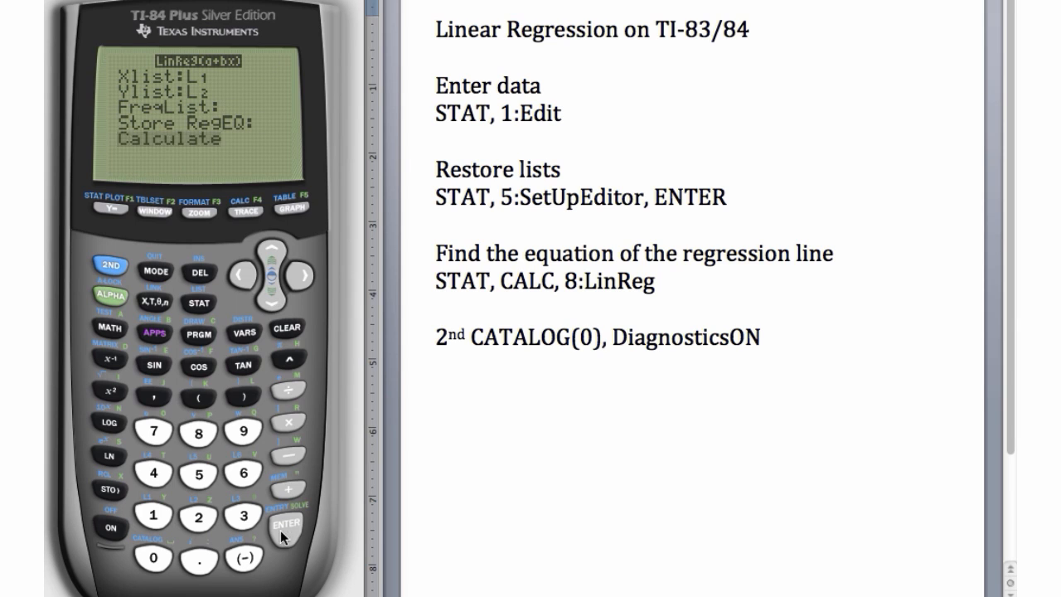
{"action": "left_click", "coordinate": [285, 524]}
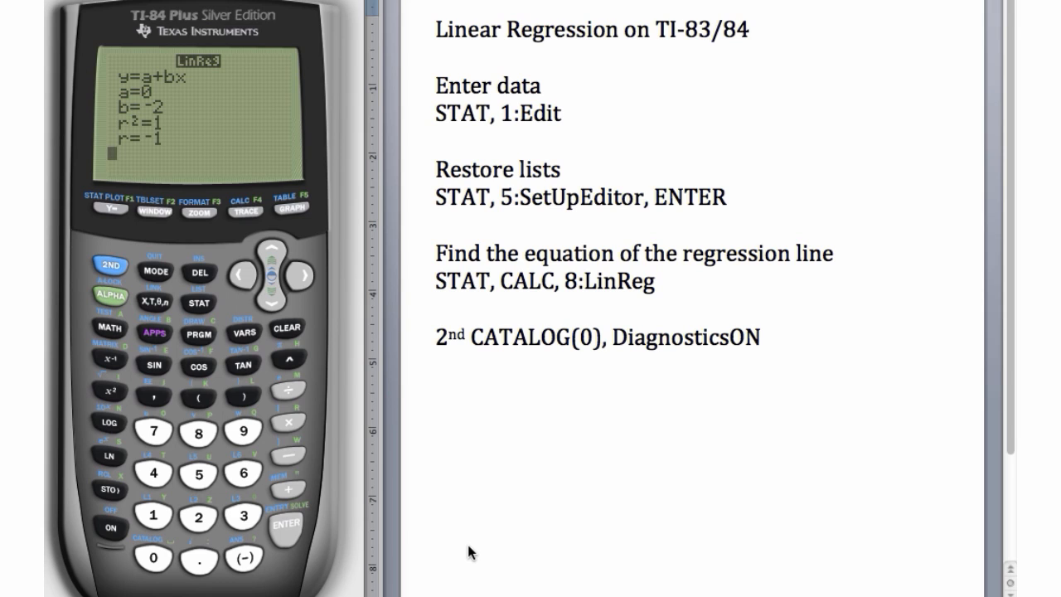
{"action": "mouse_move", "coordinate": [199, 315]}
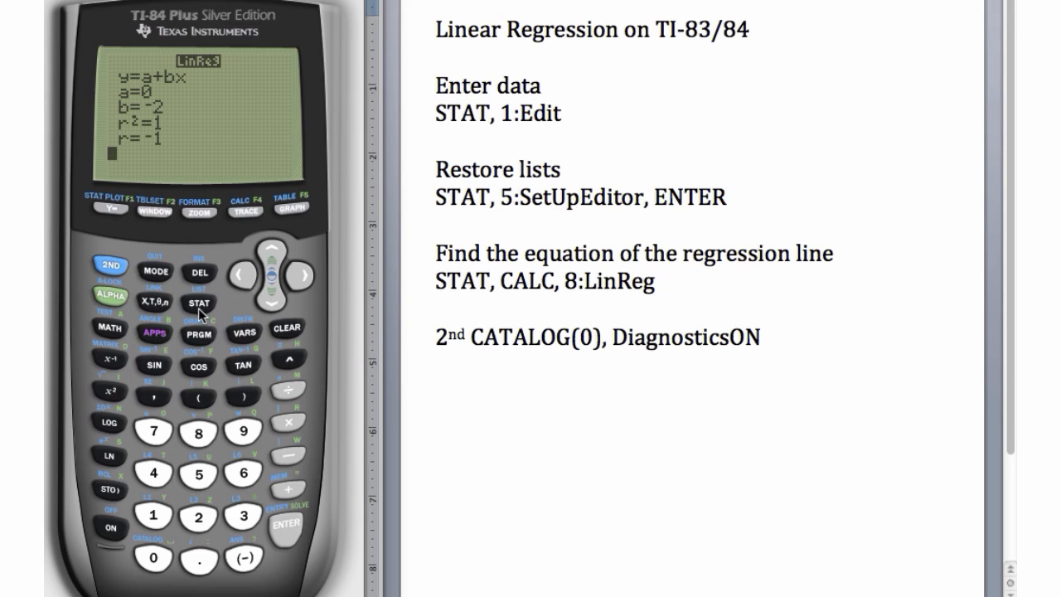
Clear the results and rerun LinReg(a+bx) L1 from the home screen, which gives an Error
{"action": "left_click", "coordinate": [197, 301]}
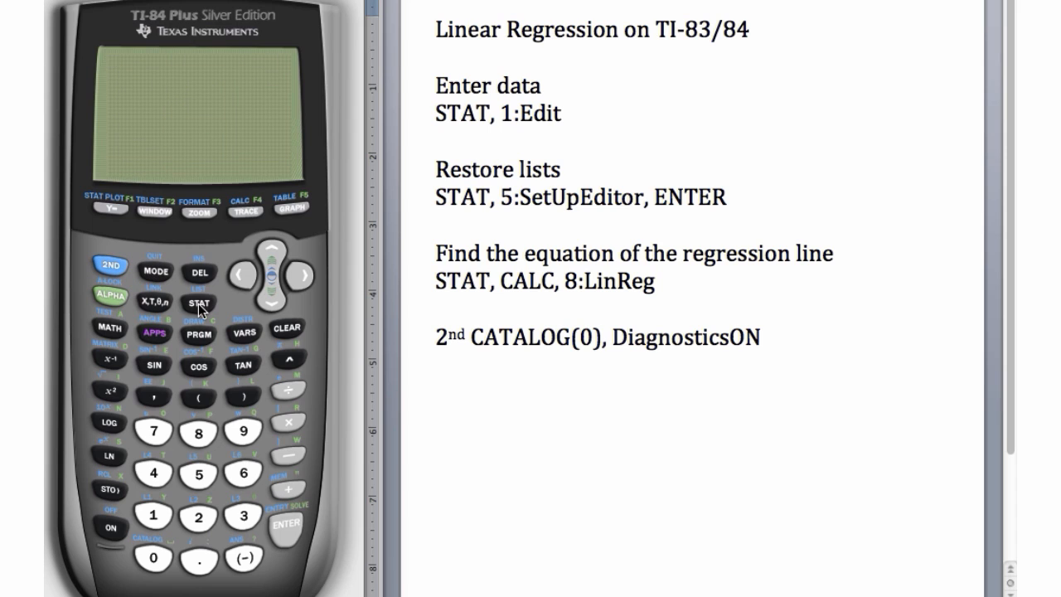
{"action": "mouse_move", "coordinate": [206, 311]}
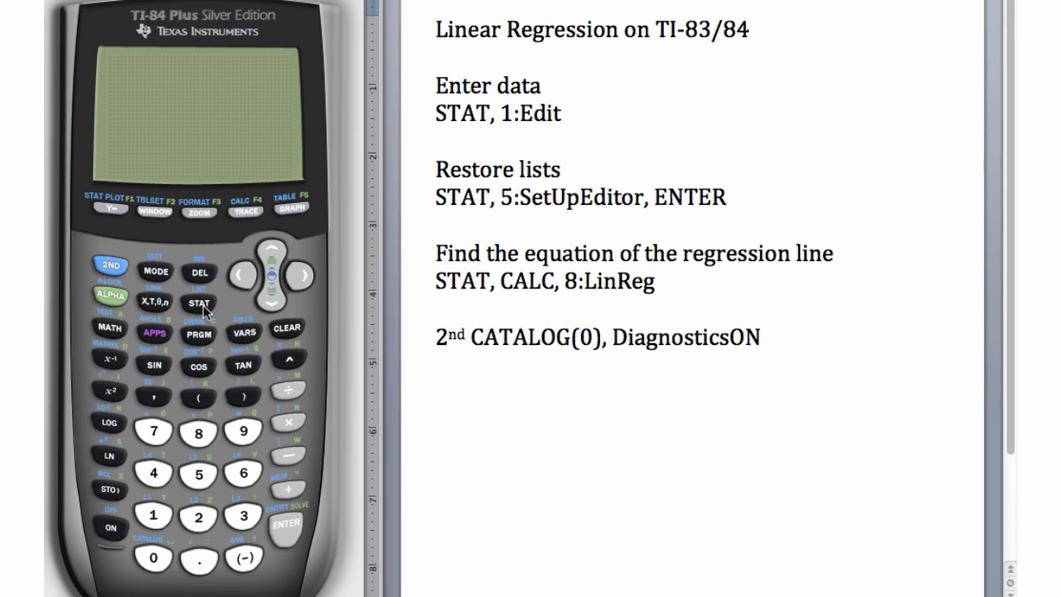
{"action": "left_click", "coordinate": [197, 301]}
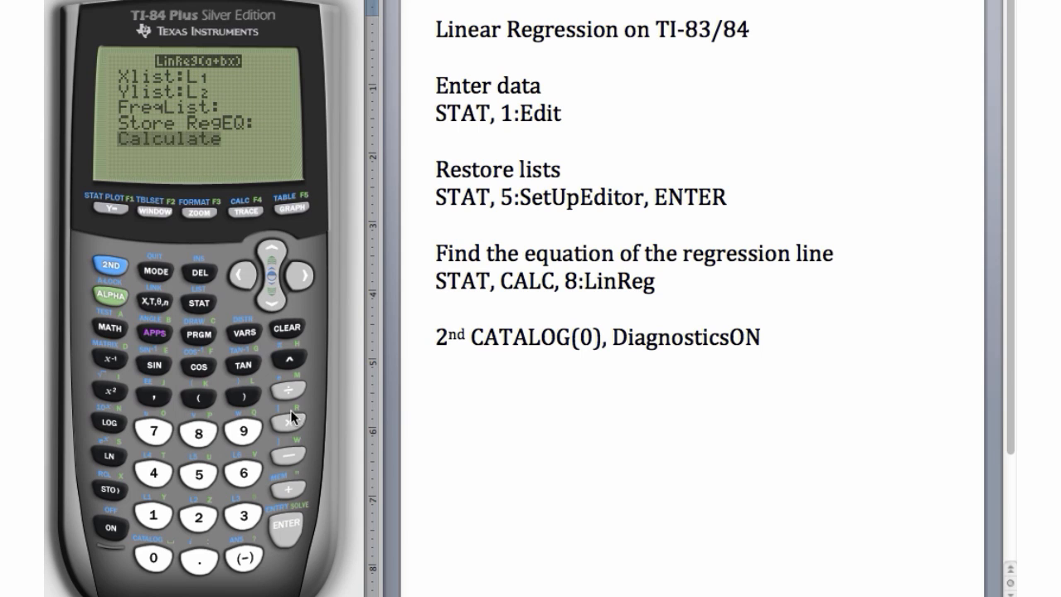
{"action": "left_click", "coordinate": [285, 523]}
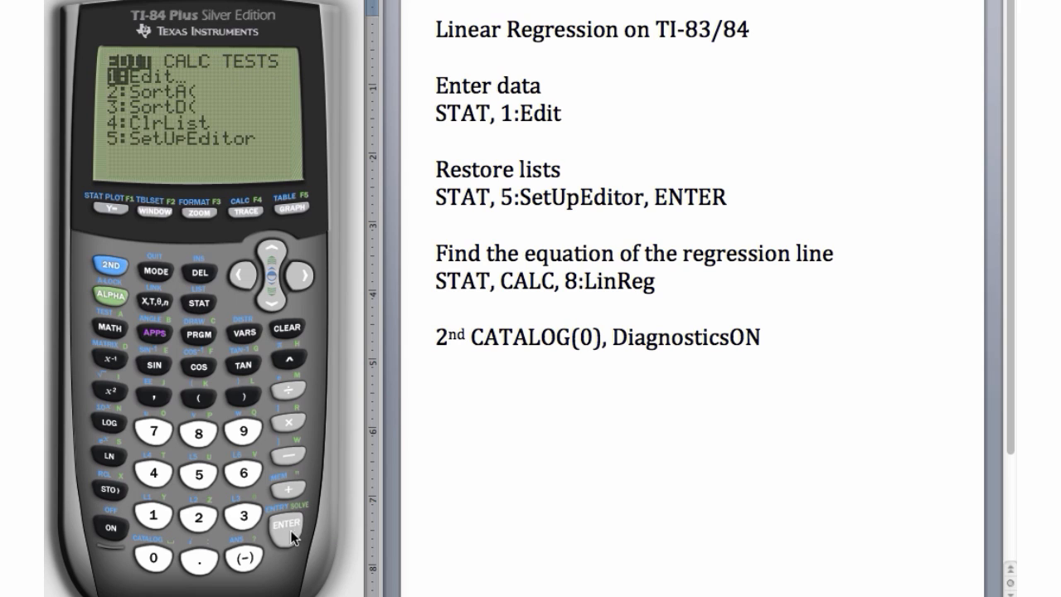
{"action": "left_click", "coordinate": [285, 524]}
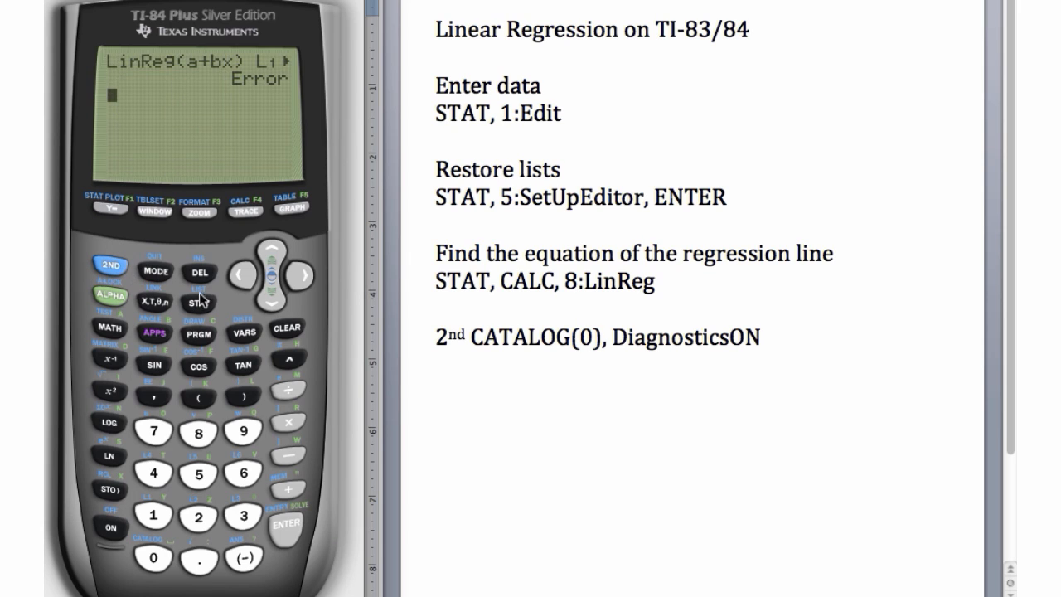
Rerun the regression on the new data, giving a=-44, b=20, r²≈.4525, r≈.6727
{"action": "left_click", "coordinate": [197, 302]}
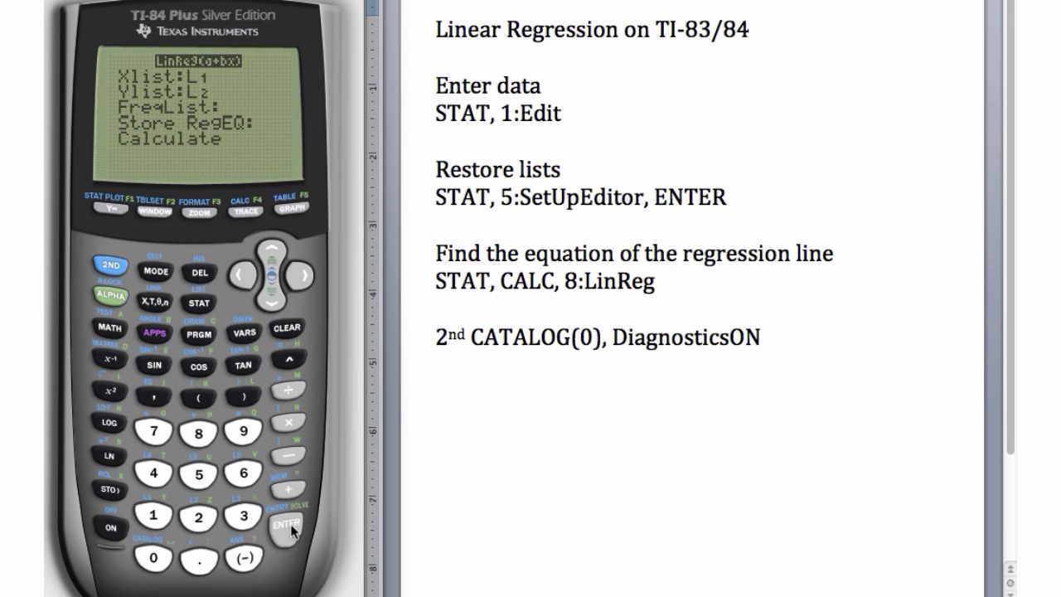
{"action": "left_click", "coordinate": [287, 524]}
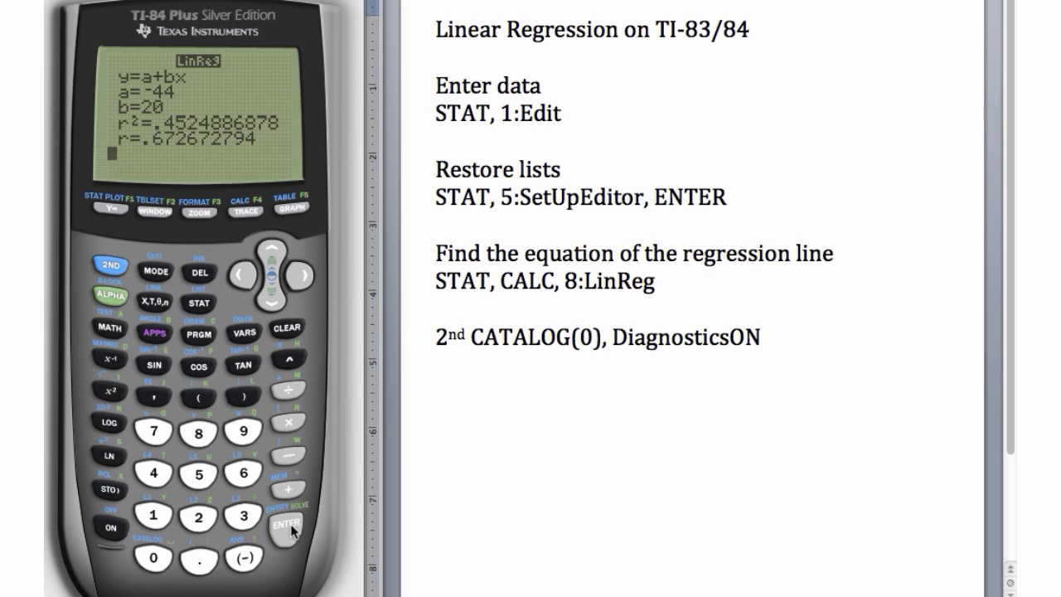
{"action": "mouse_move", "coordinate": [159, 159]}
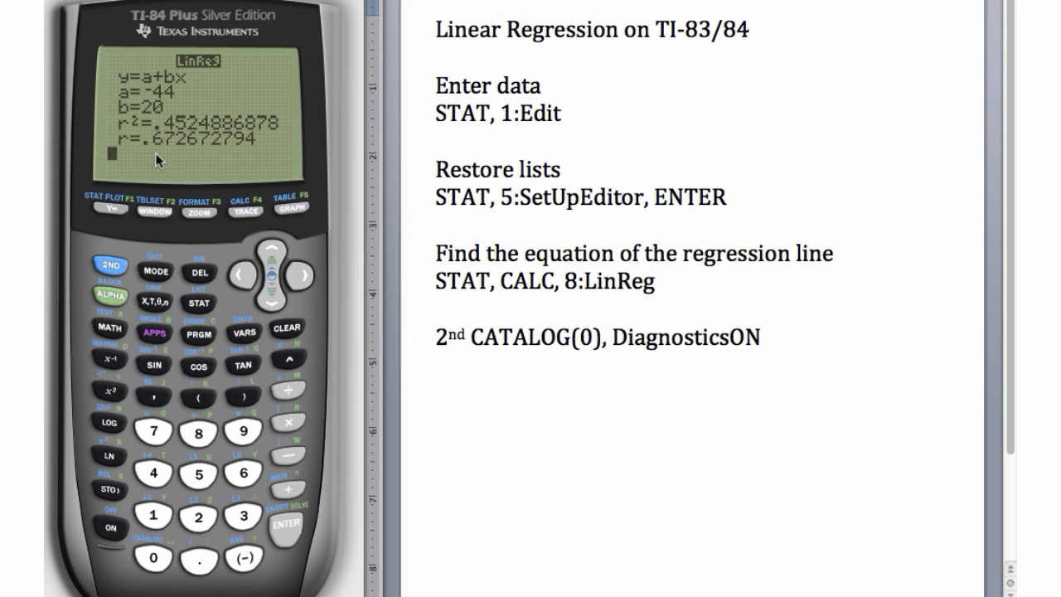
{"action": "mouse_move", "coordinate": [110, 152]}
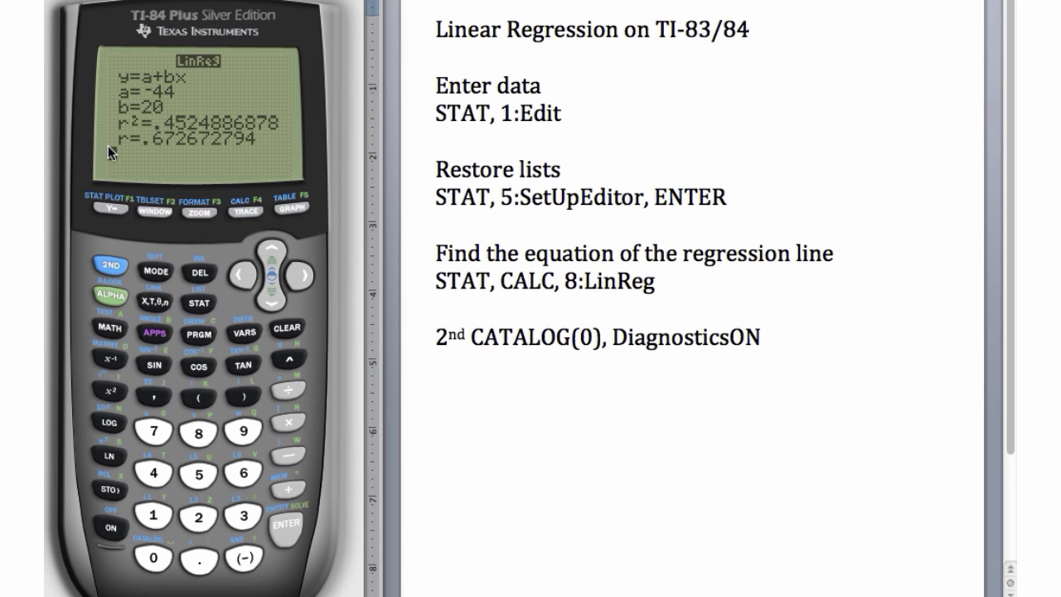
{"action": "mouse_move", "coordinate": [182, 149]}
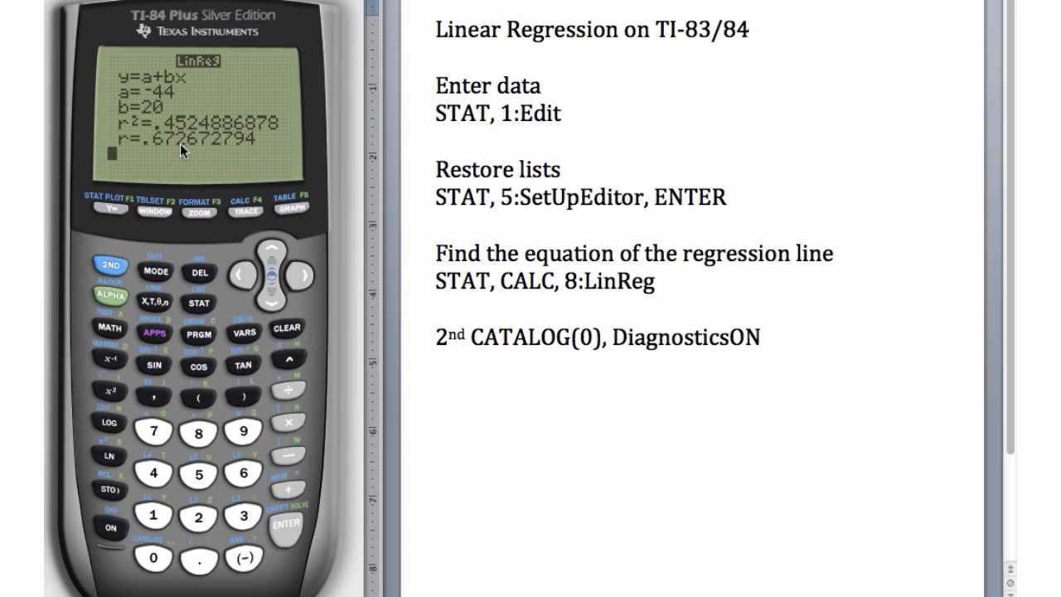
{"action": "mouse_move", "coordinate": [252, 157]}
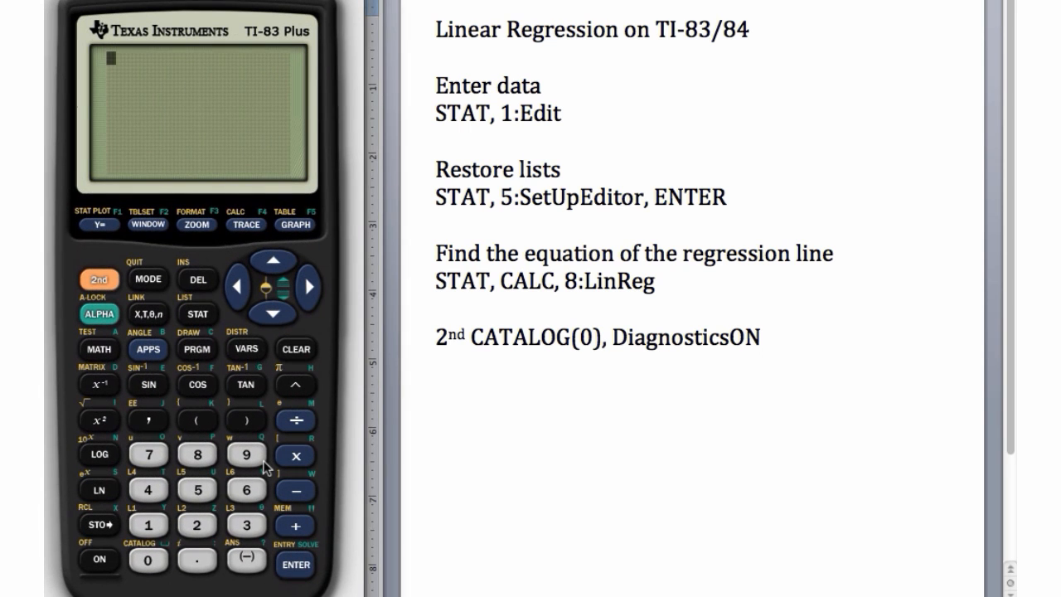
{"action": "mouse_move", "coordinate": [229, 332]}
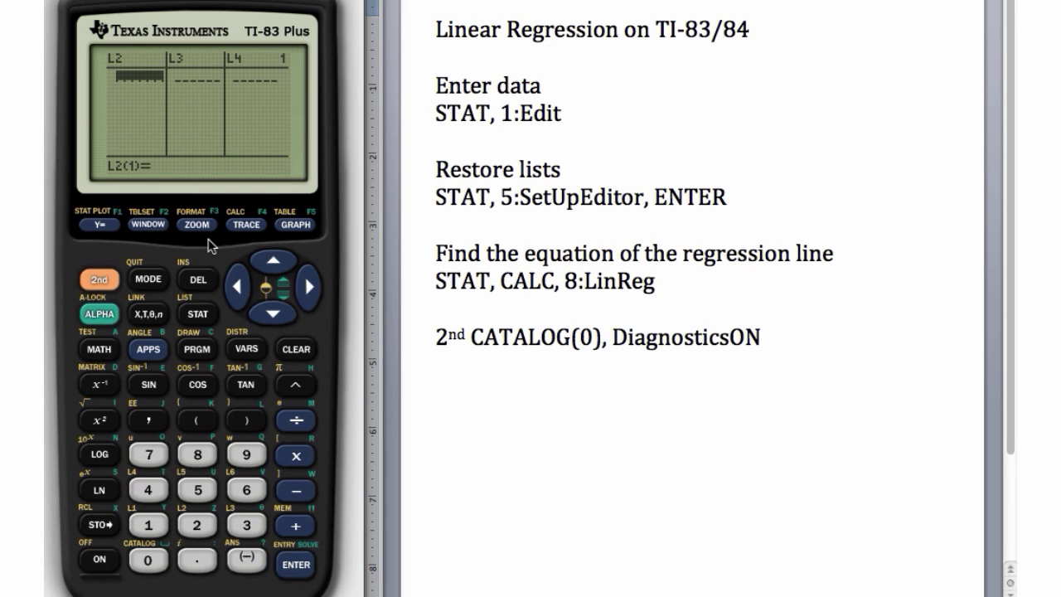
{"action": "mouse_move", "coordinate": [205, 106]}
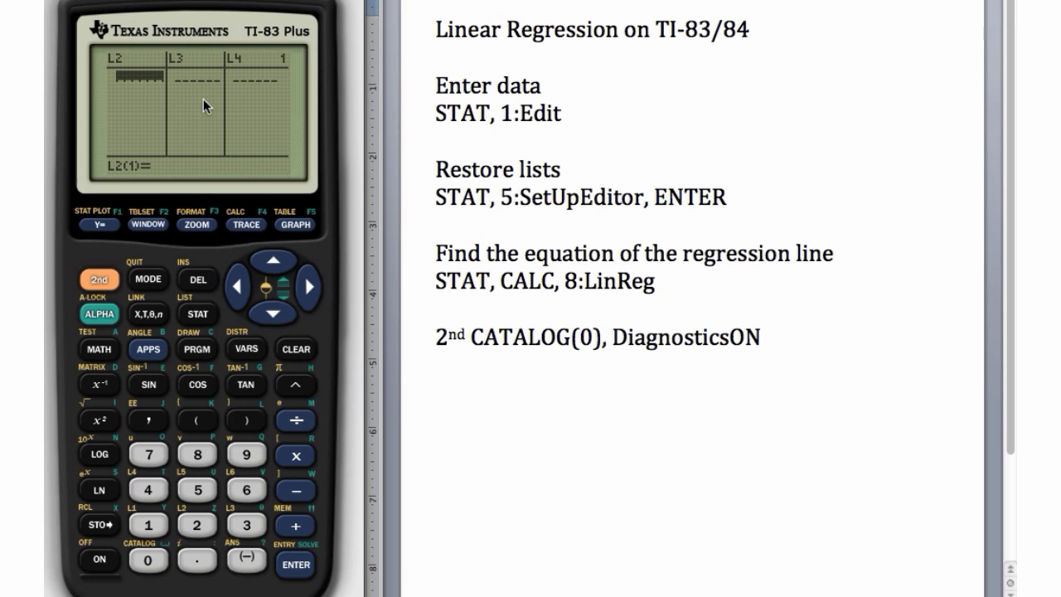
{"action": "mouse_move", "coordinate": [199, 322]}
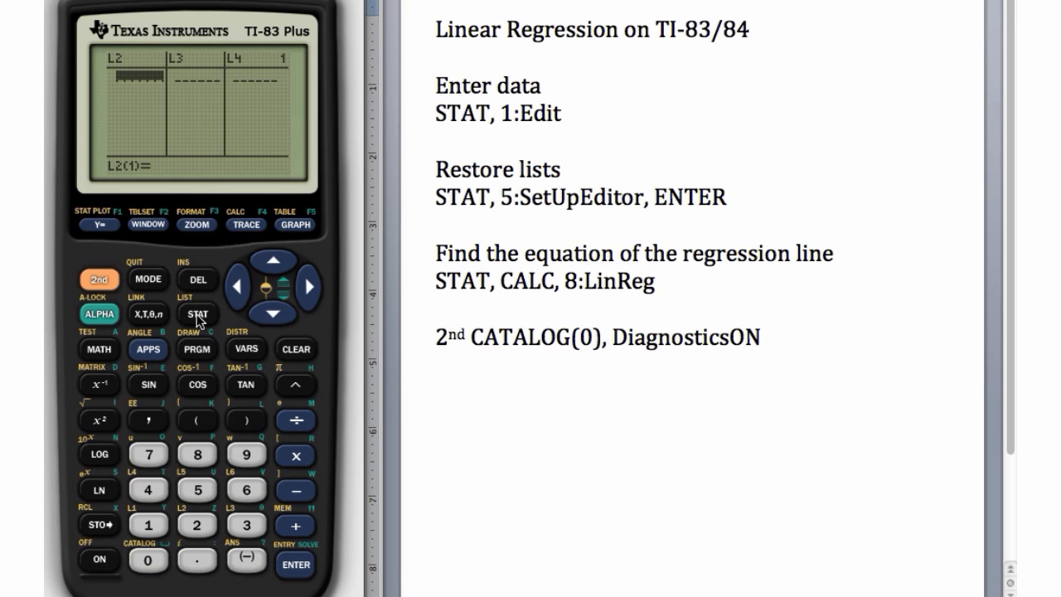
Run SetUpEditor again and reopen the list editor to confirm L1 and L2 are restored
{"action": "left_click", "coordinate": [196, 313]}
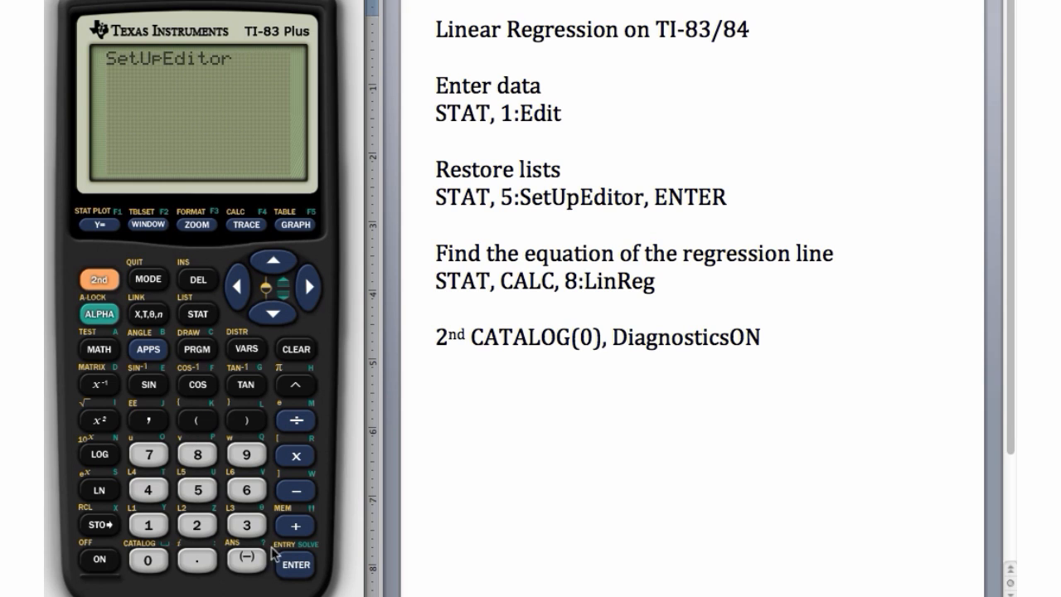
{"action": "left_click", "coordinate": [295, 564]}
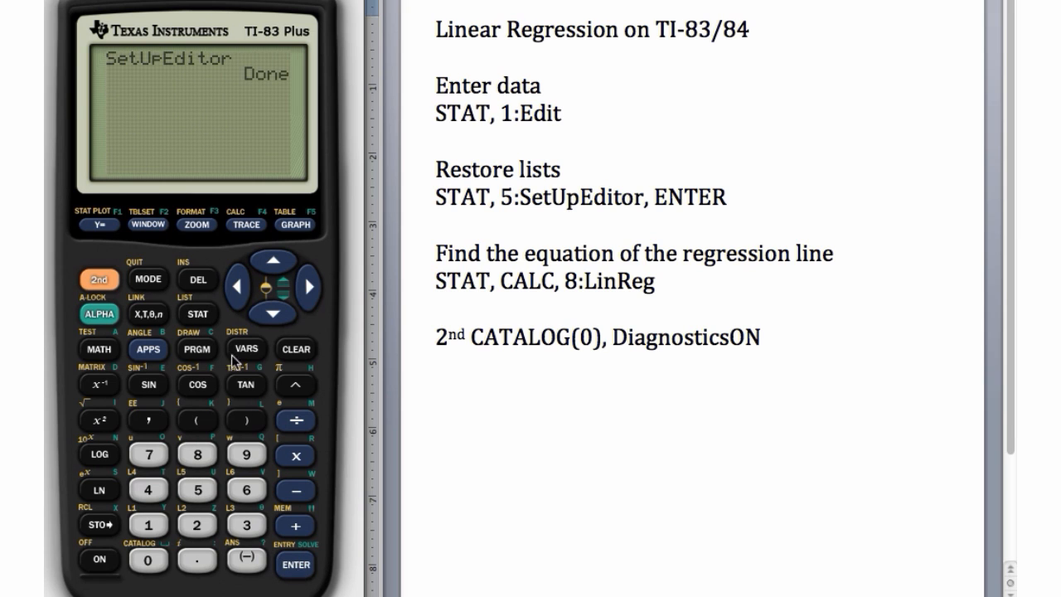
{"action": "left_click", "coordinate": [196, 314]}
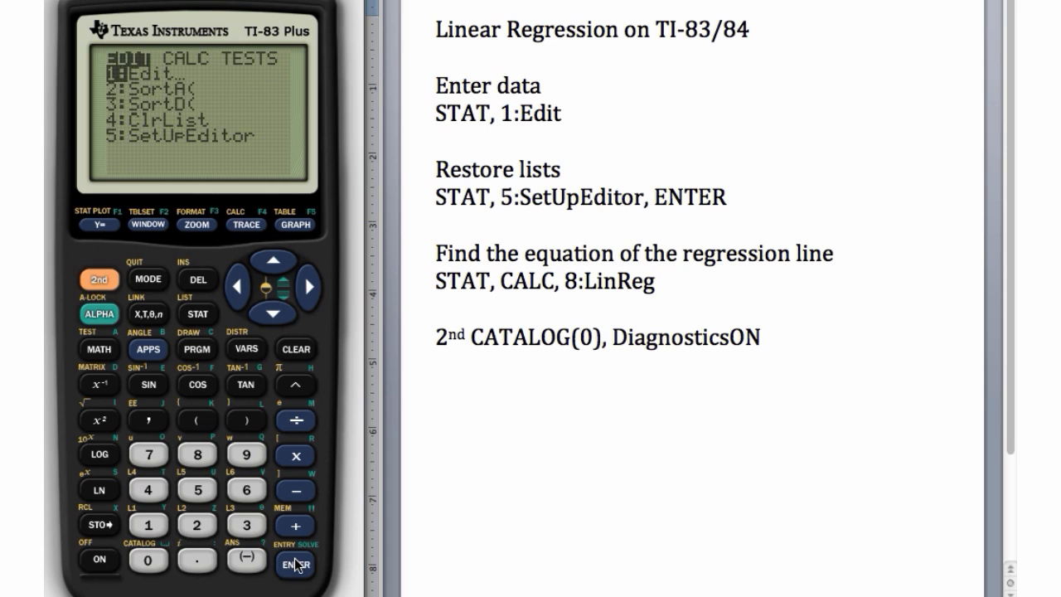
{"action": "left_click", "coordinate": [295, 560]}
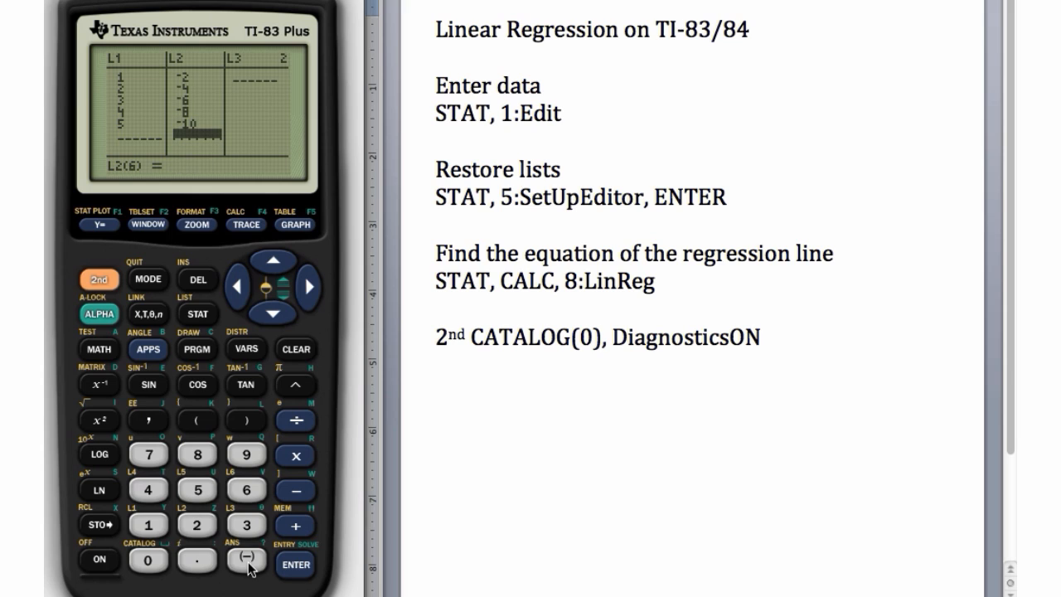
{"action": "mouse_move", "coordinate": [174, 323]}
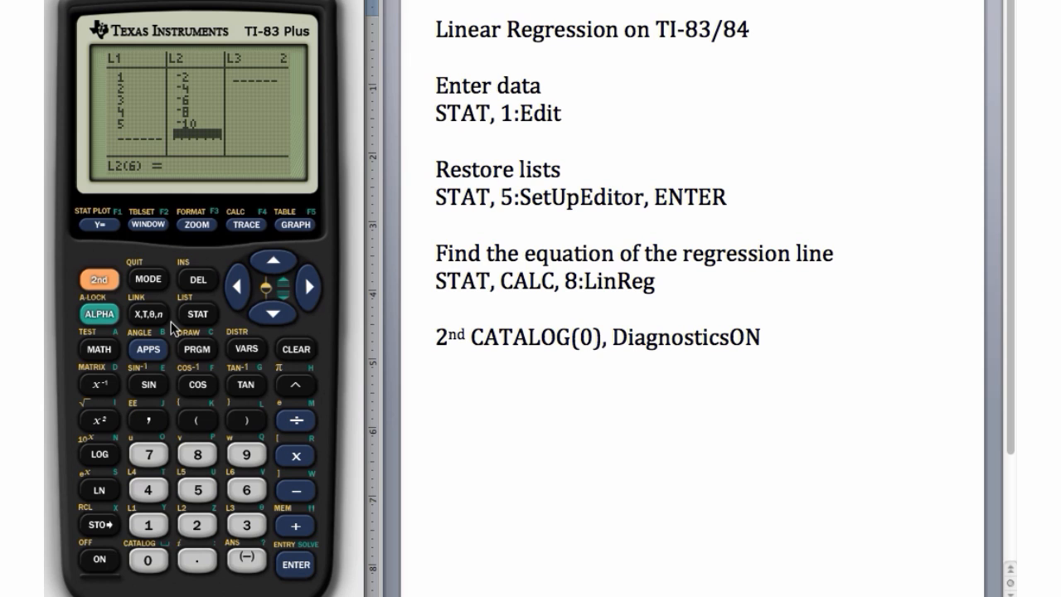
Bring up the STAT menu listing Edit through SetUpEditor after reviewing L1 and L2
{"action": "left_click", "coordinate": [195, 313]}
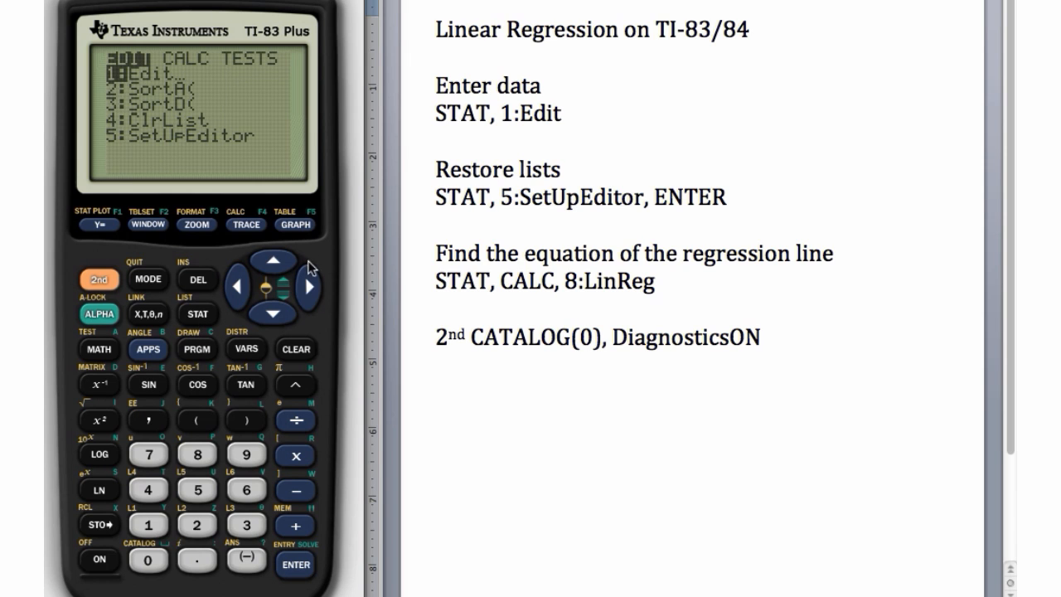
Run LinReg(a+bx) on L1, L2 to get a=0, b=-2, then reach the command catalog
{"action": "left_click", "coordinate": [308, 286]}
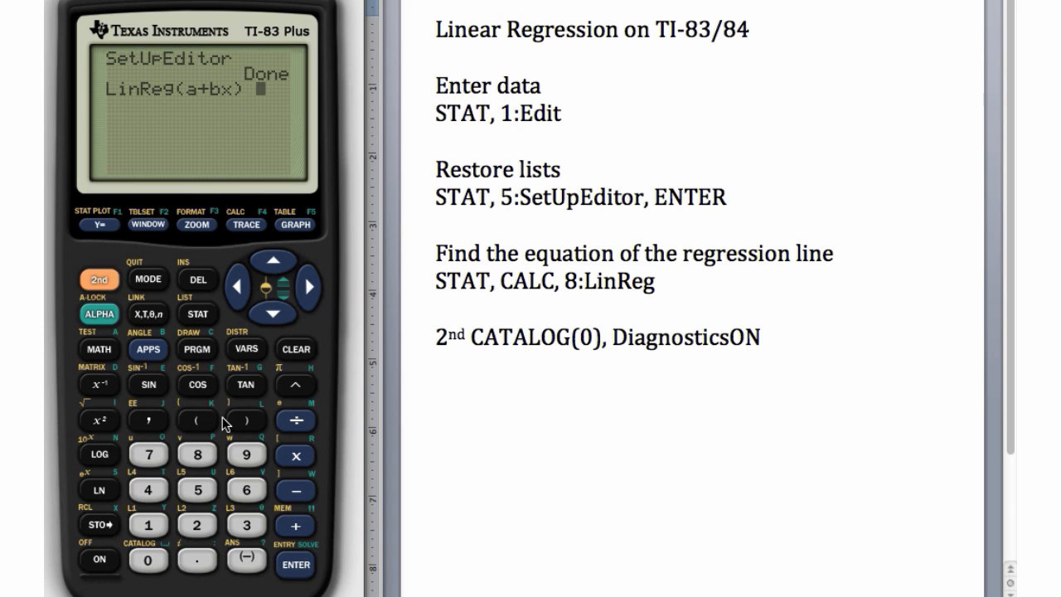
{"action": "mouse_move", "coordinate": [285, 170]}
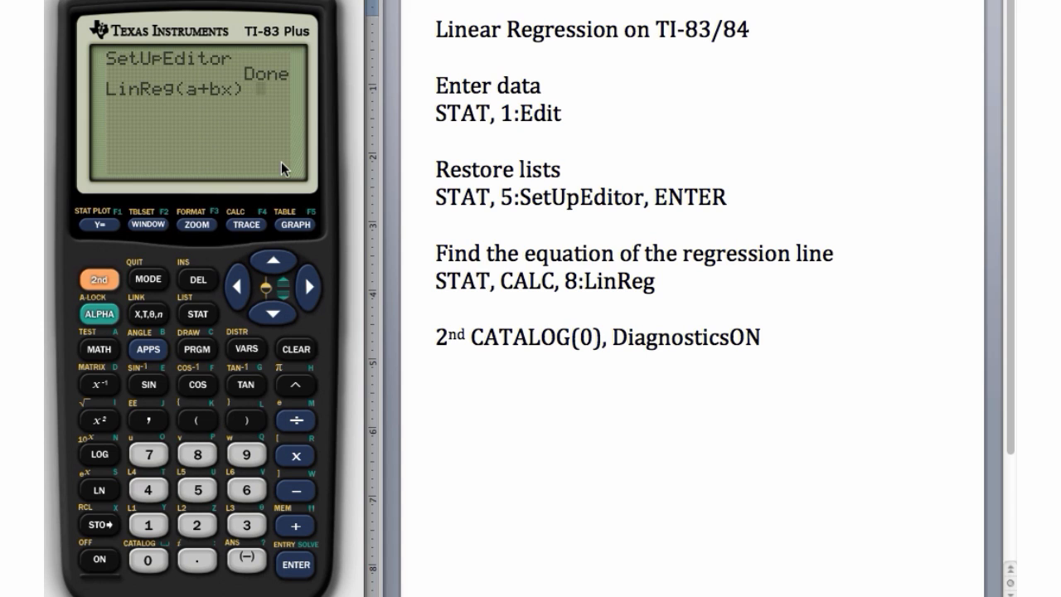
{"action": "mouse_move", "coordinate": [282, 110]}
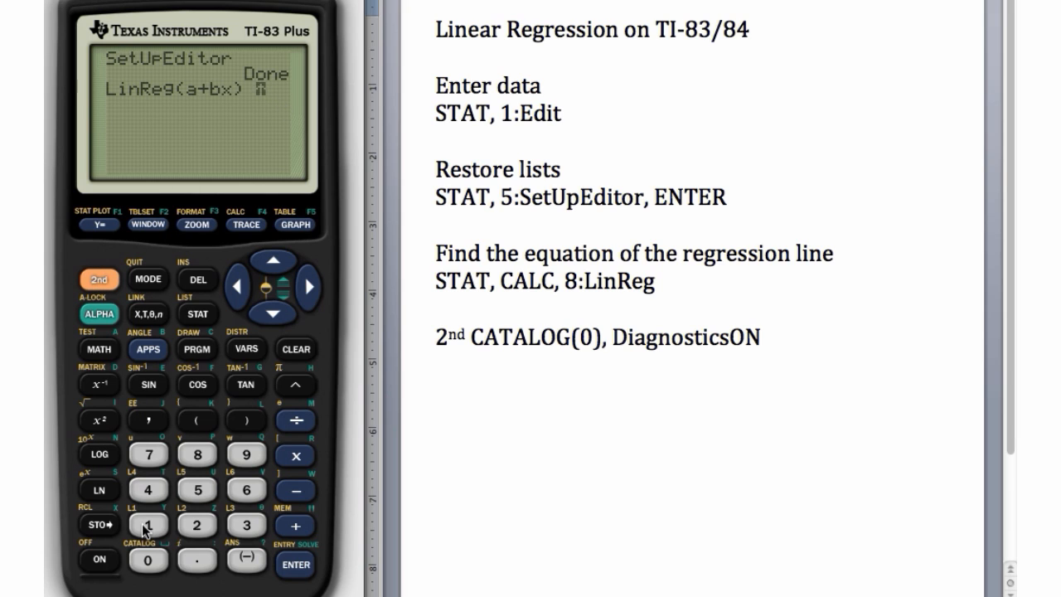
{"action": "left_click", "coordinate": [147, 523]}
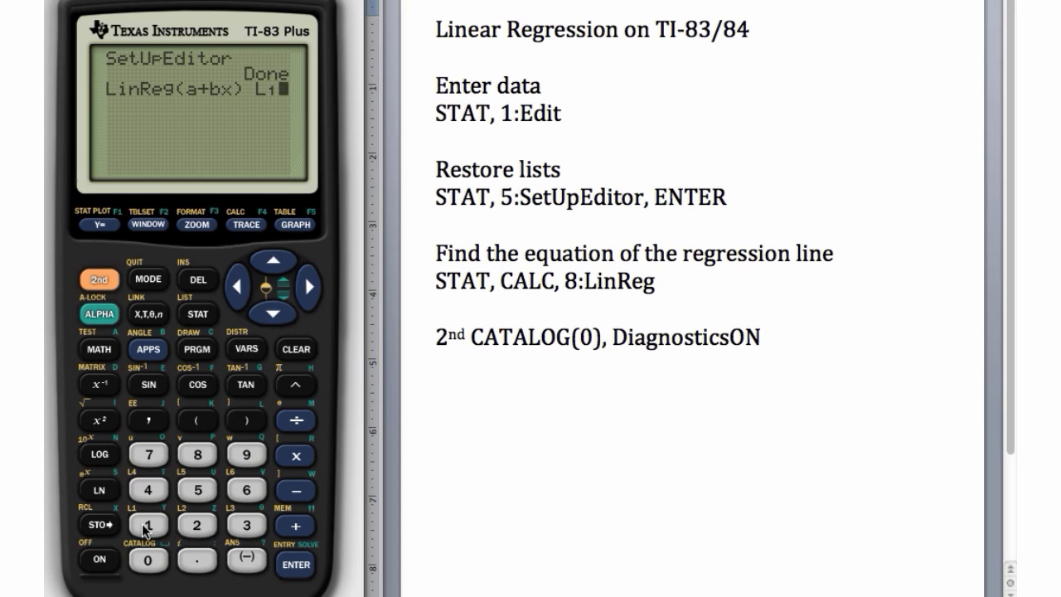
{"action": "mouse_move", "coordinate": [148, 424]}
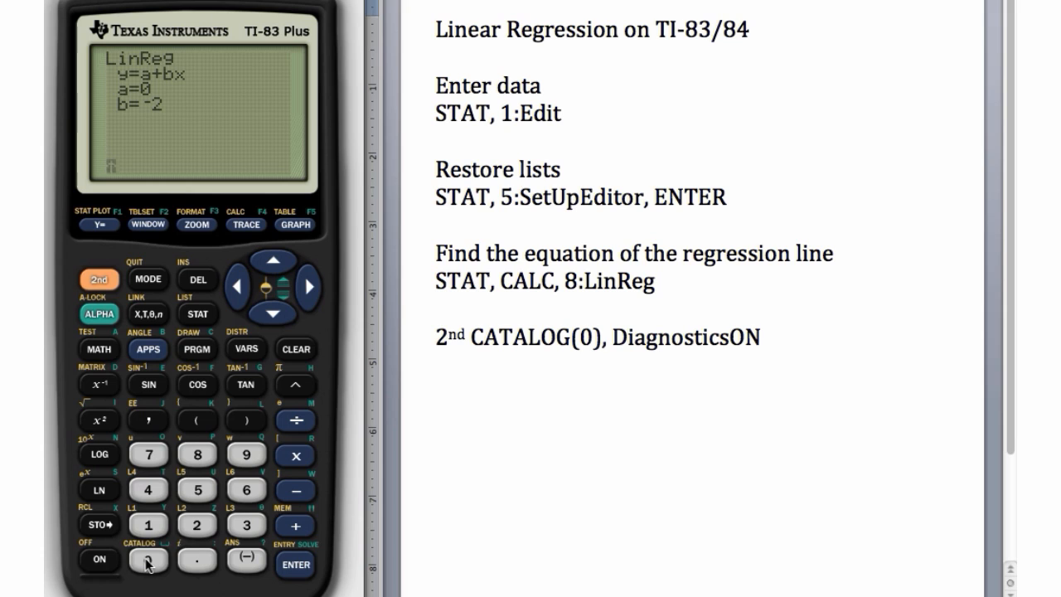
{"action": "left_click", "coordinate": [147, 560]}
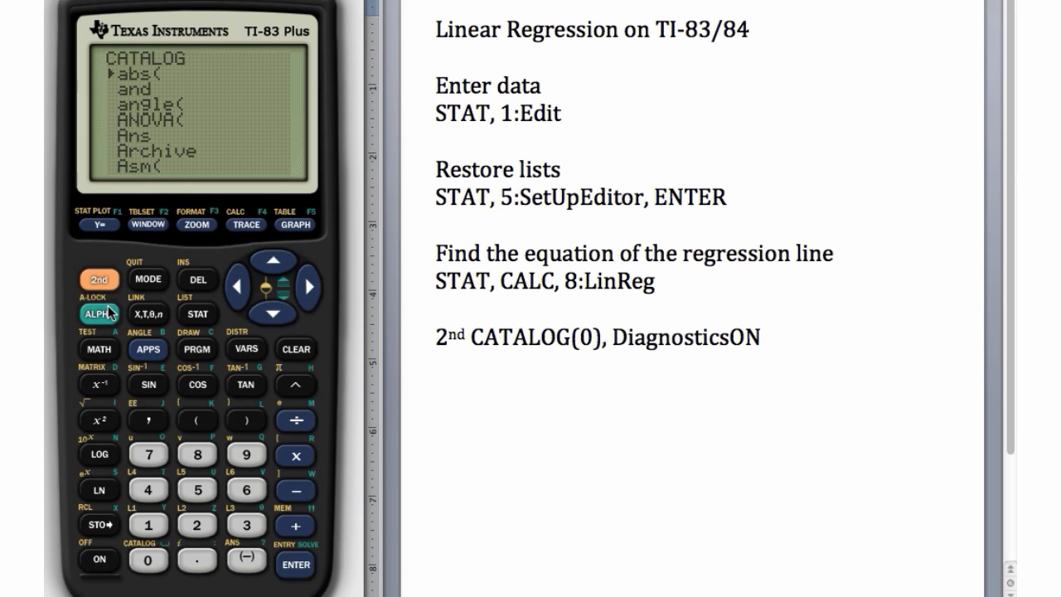
Jump to the D commands in the catalog and paste DiagnosticOn to the home screen
{"action": "left_click", "coordinate": [272, 313]}
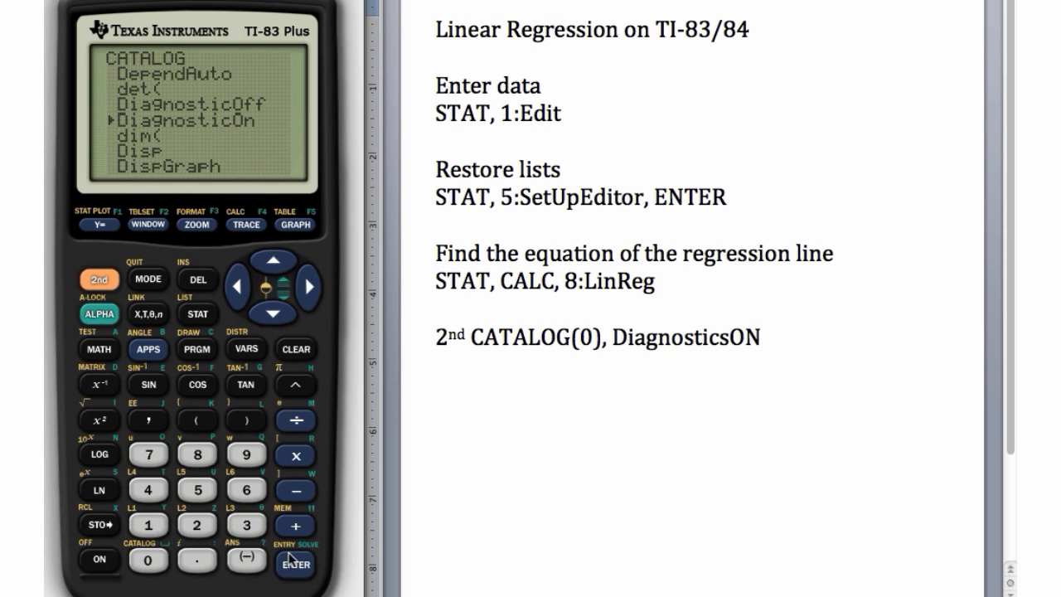
{"action": "left_click", "coordinate": [295, 564]}
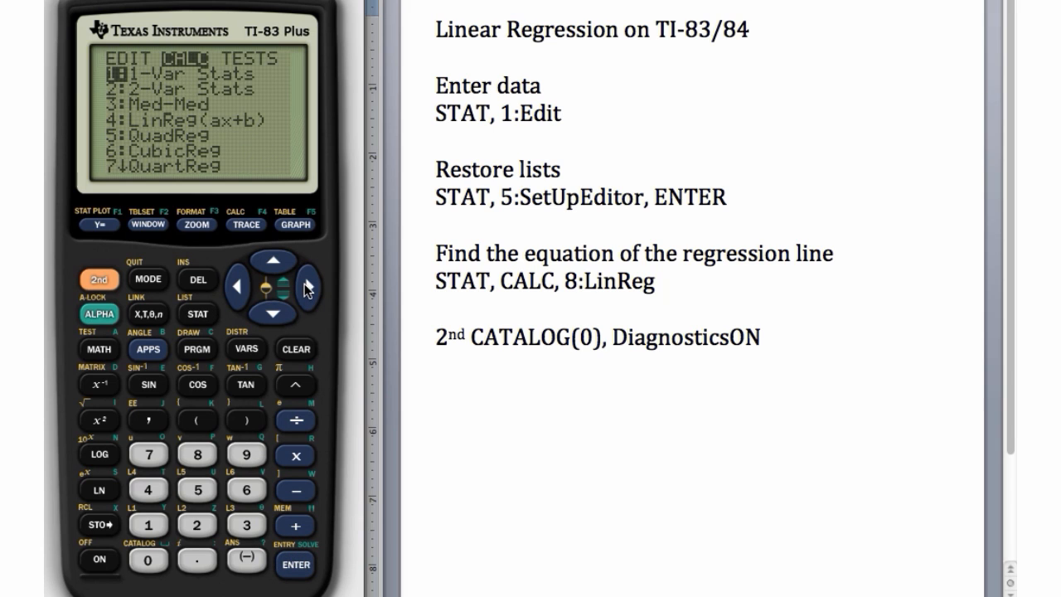
{"action": "mouse_move", "coordinate": [222, 451]}
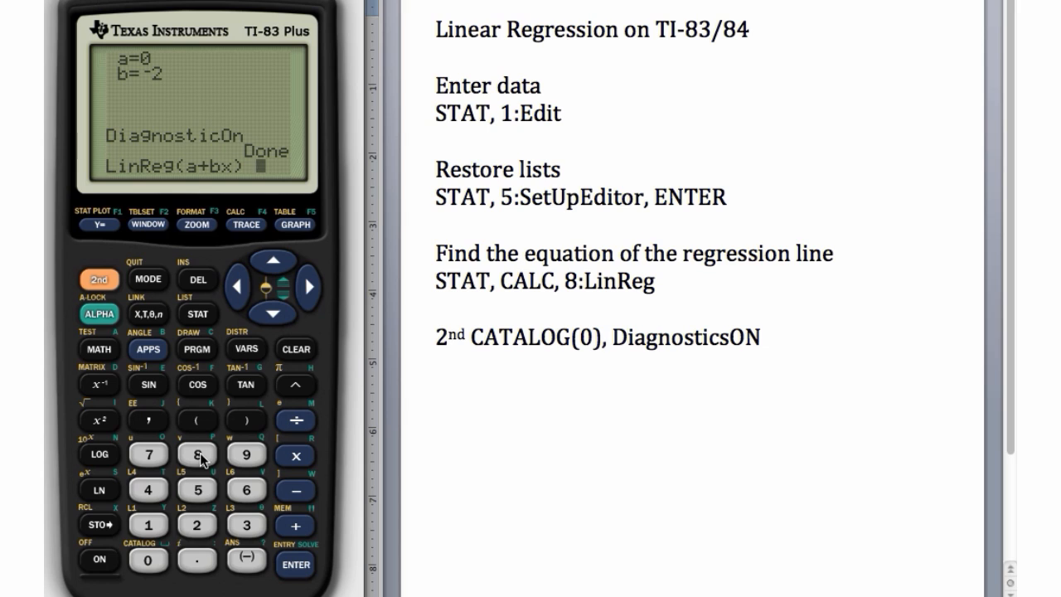
{"action": "mouse_move", "coordinate": [186, 460]}
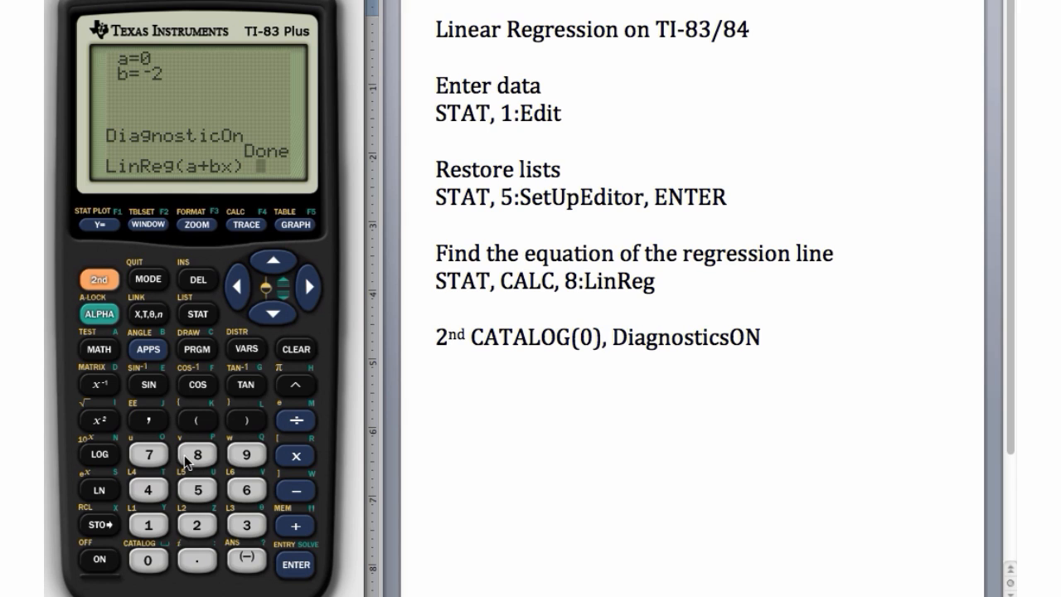
{"action": "mouse_move", "coordinate": [308, 564]}
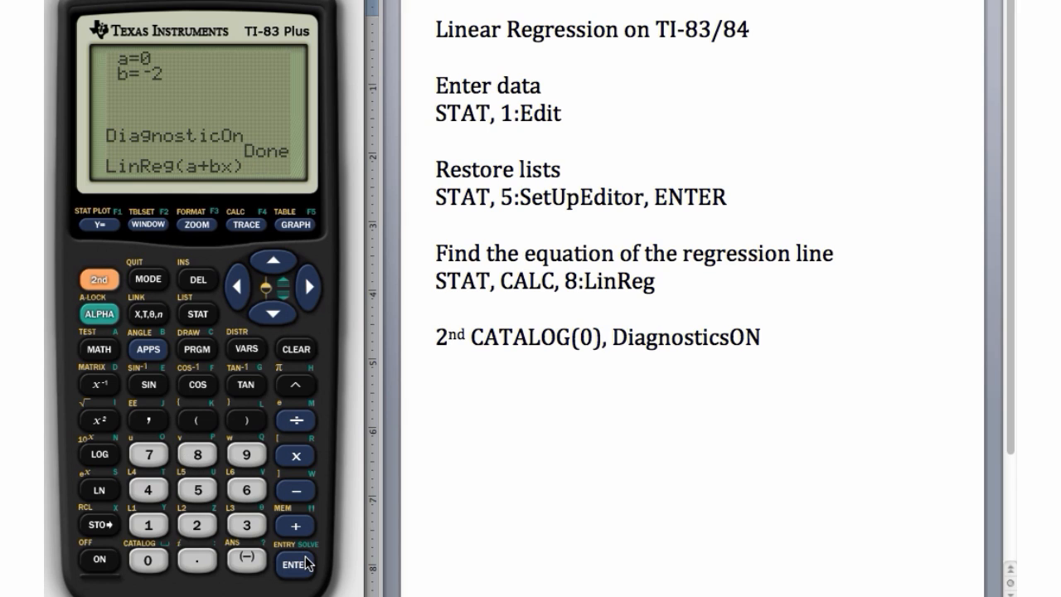
Rerun LinReg(a+bx) with diagnostics on, showing a=0, b=-2, r²=1, r=-1, and return to the CALC menu
{"action": "left_click", "coordinate": [292, 558]}
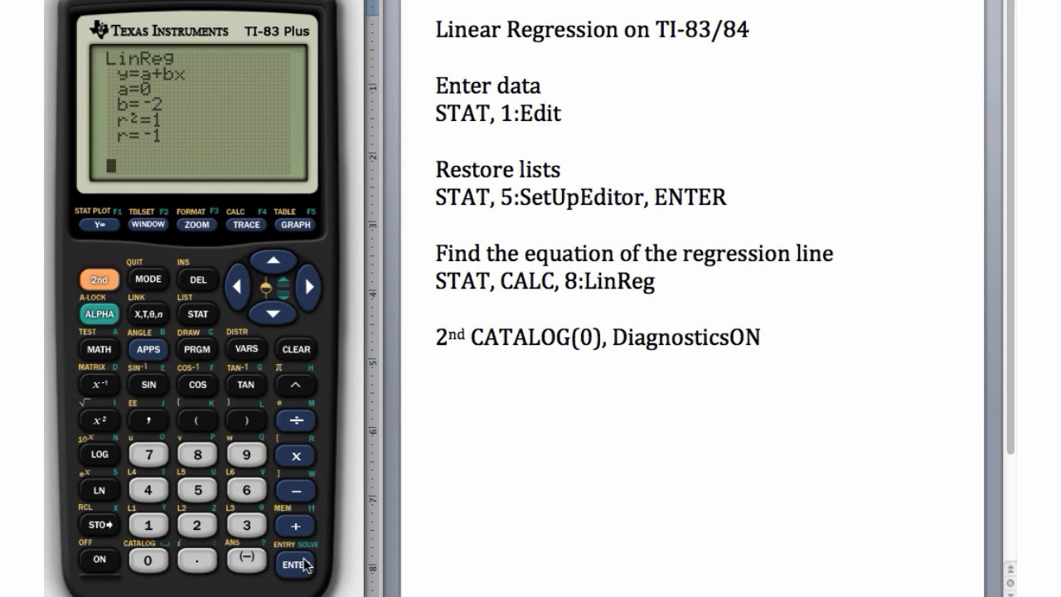
{"action": "left_click", "coordinate": [196, 313]}
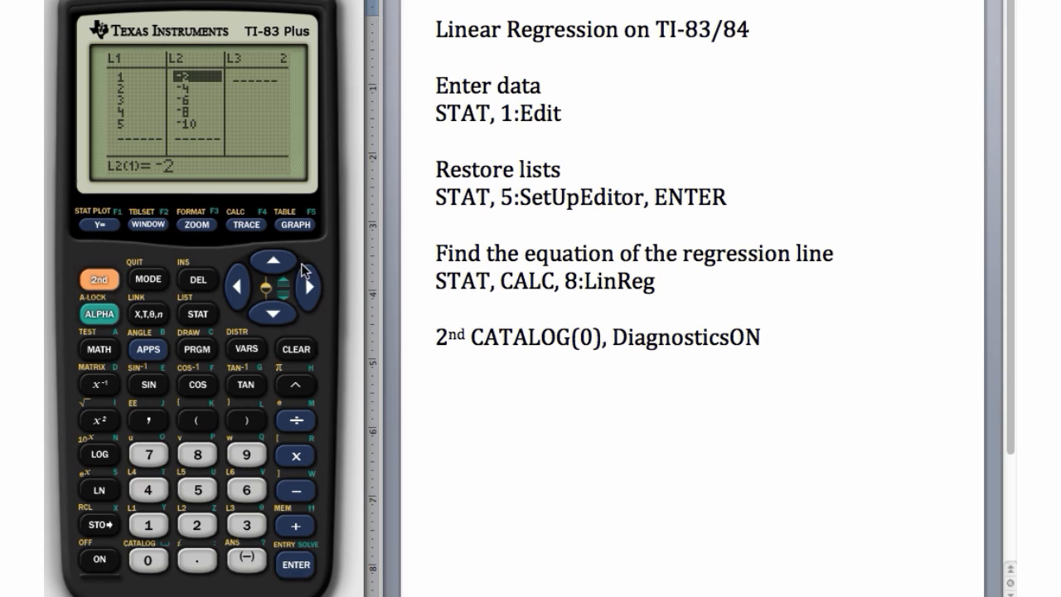
{"action": "left_click", "coordinate": [308, 285]}
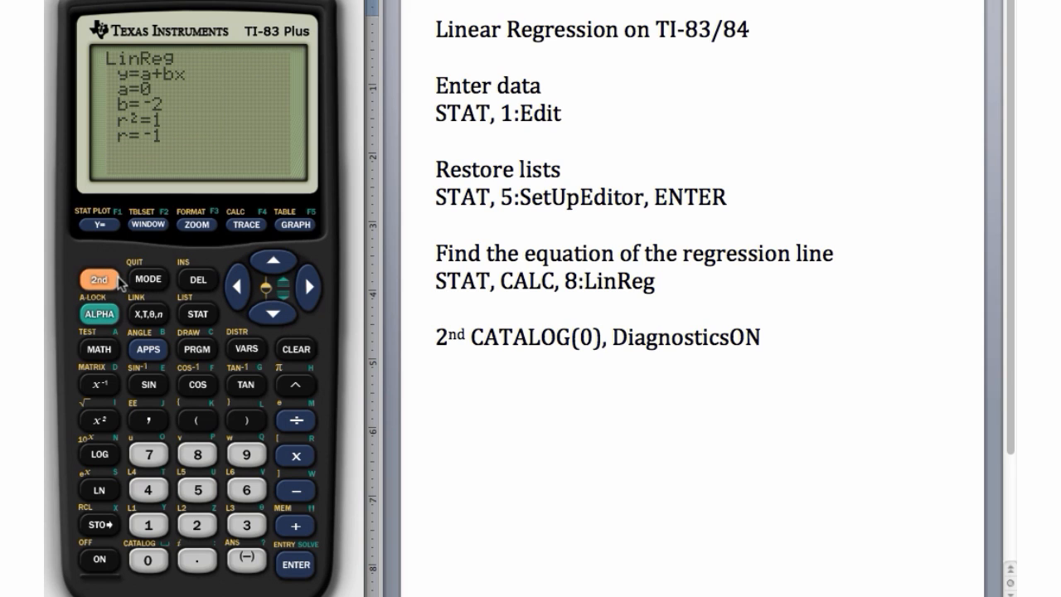
{"action": "left_click", "coordinate": [196, 313]}
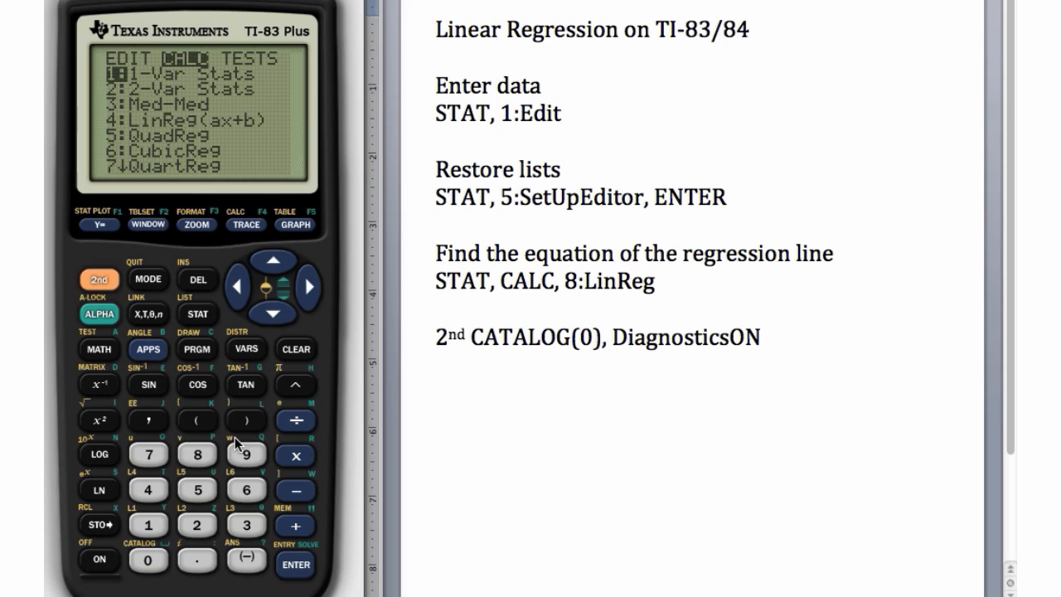